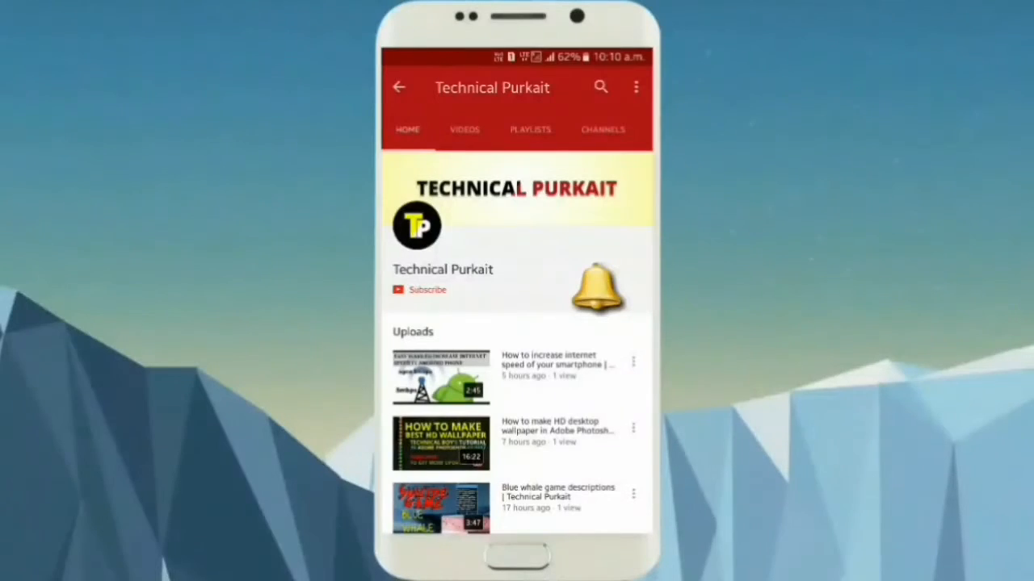
Leave the phone YouTube channel intro so the Windows desktop shows
{"action": "left_click", "coordinate": [426, 291]}
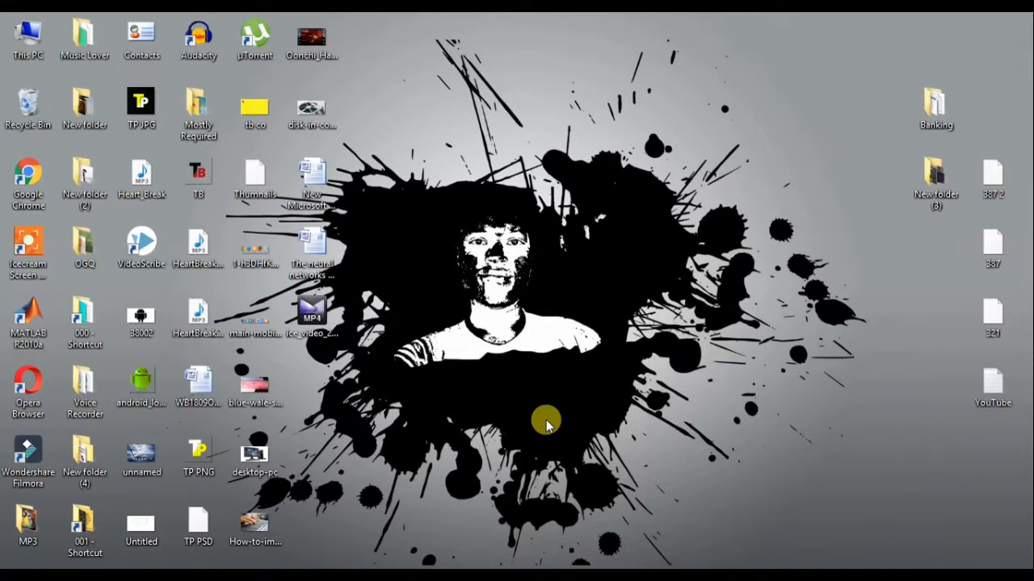
Launch Chrome from the desktop and go to mp.ucweb.com to load the UC We-Media dashboard home
{"action": "right_click", "coordinate": [547, 426]}
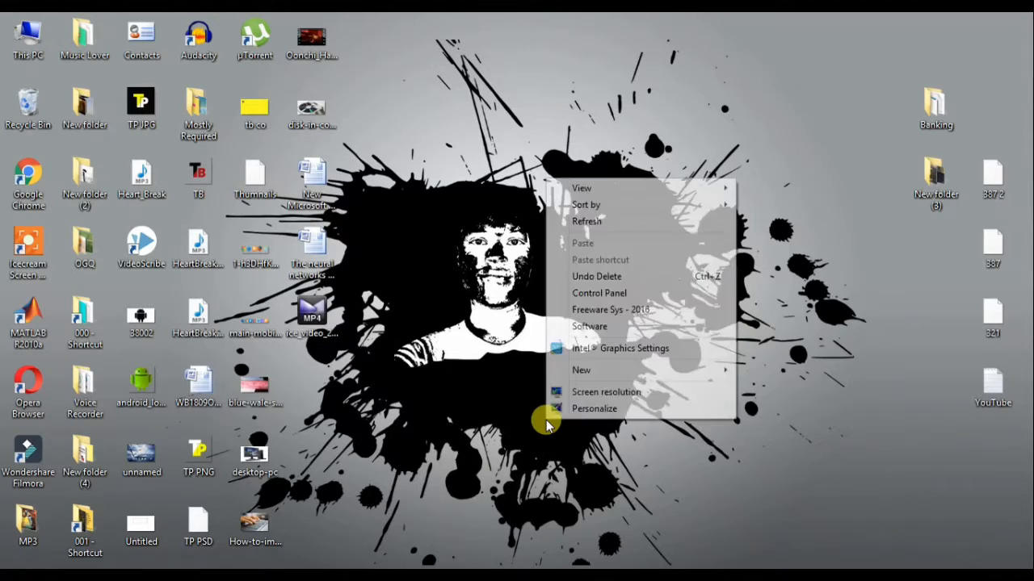
{"action": "left_click", "coordinate": [581, 229]}
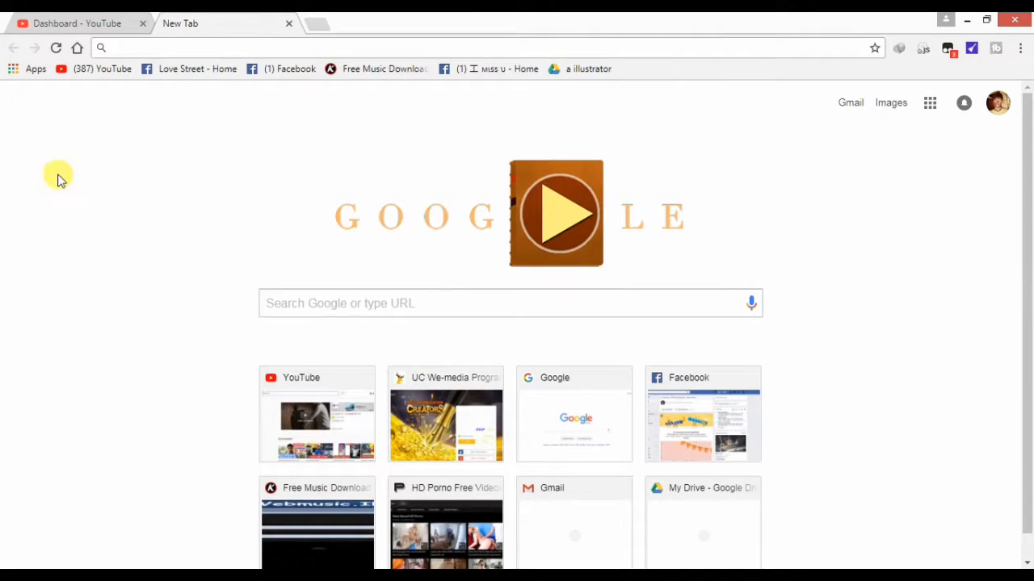
{"action": "mouse_move", "coordinate": [315, 26]}
{"action": "type", "text": "u"}
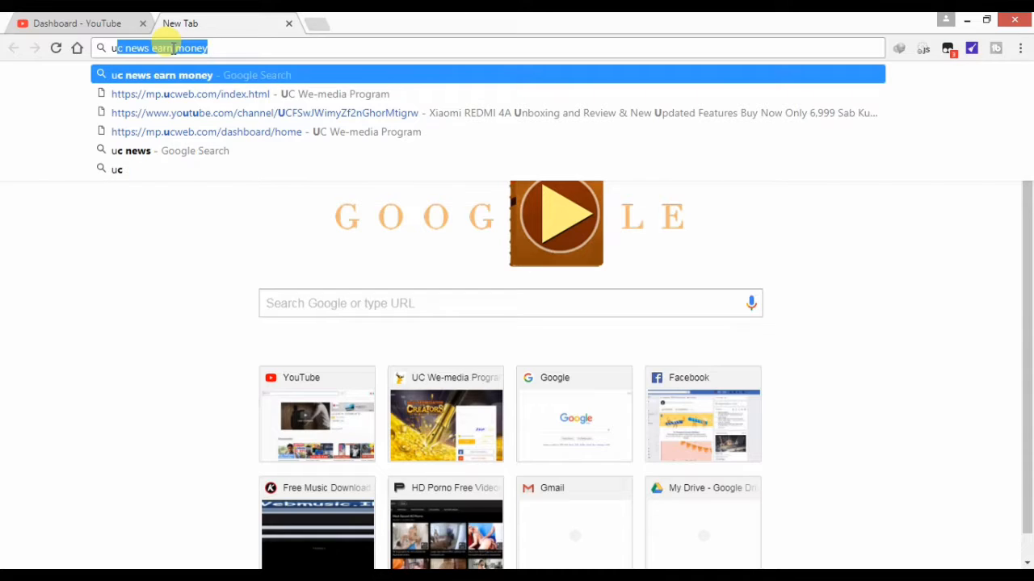
{"action": "left_click", "coordinate": [190, 93]}
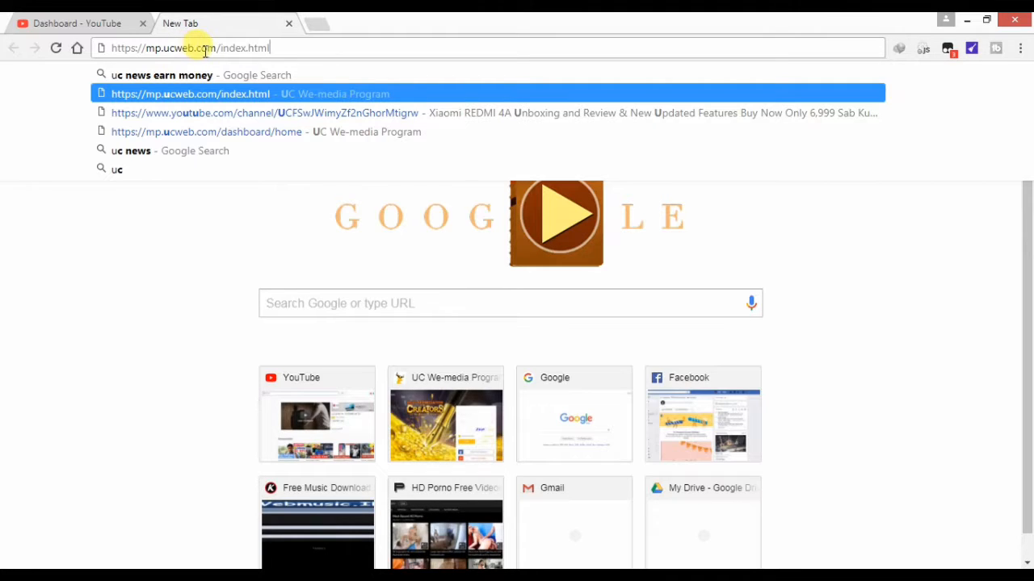
{"action": "mouse_move", "coordinate": [235, 46]}
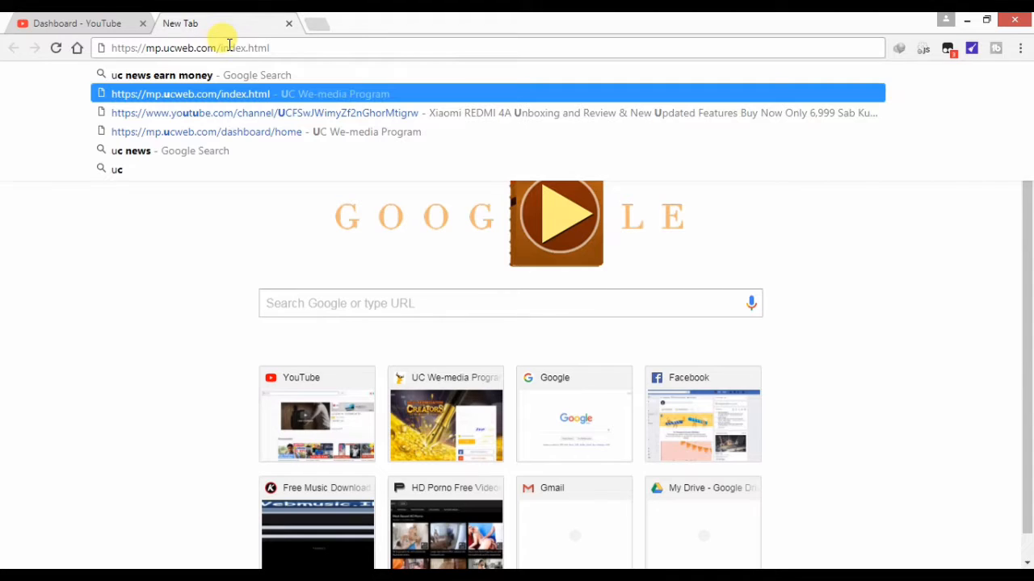
{"action": "left_click", "coordinate": [190, 94]}
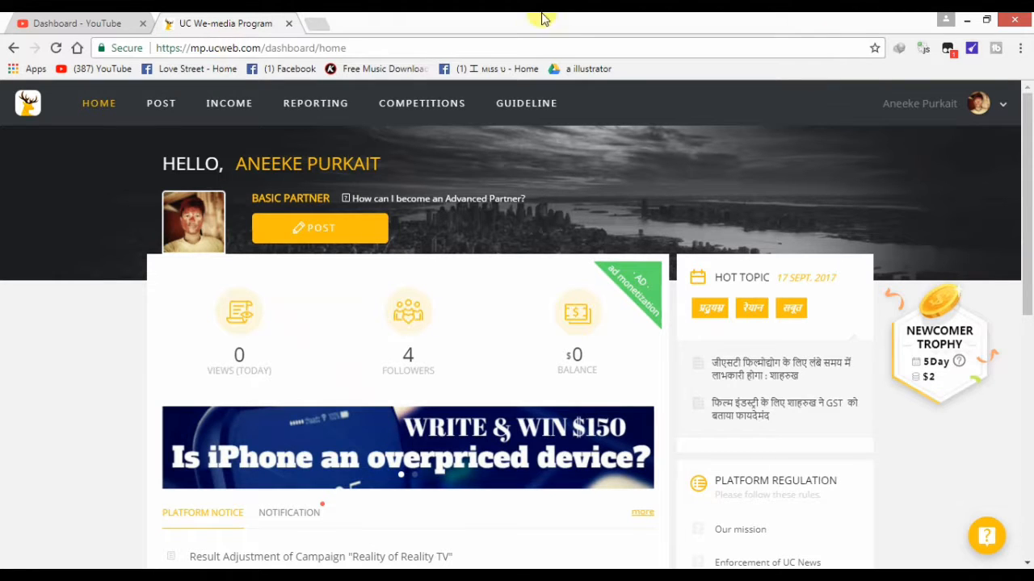
Sign out from the account menu so the creator login page appears
{"action": "left_click", "coordinate": [975, 106]}
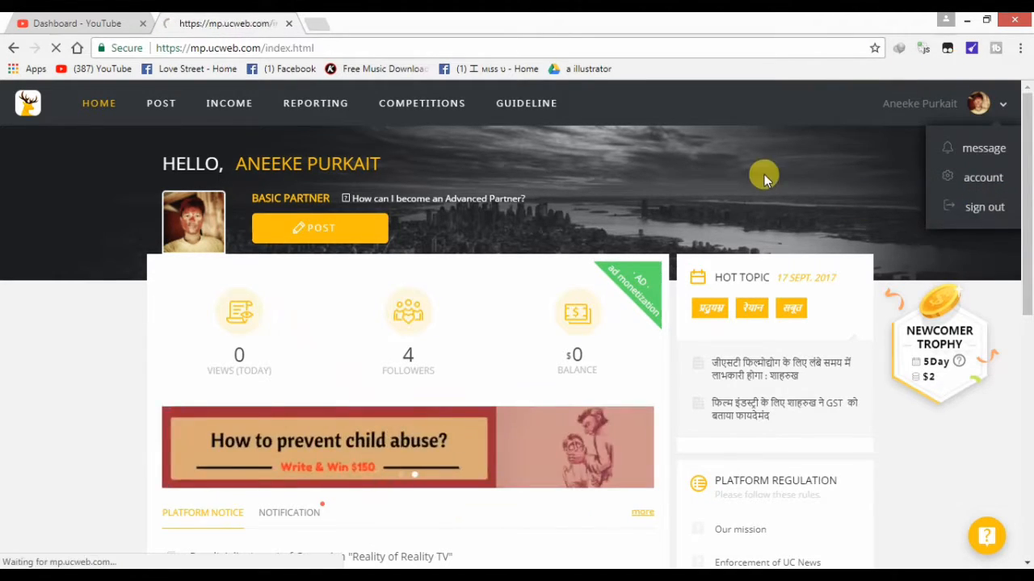
{"action": "left_click", "coordinate": [978, 206]}
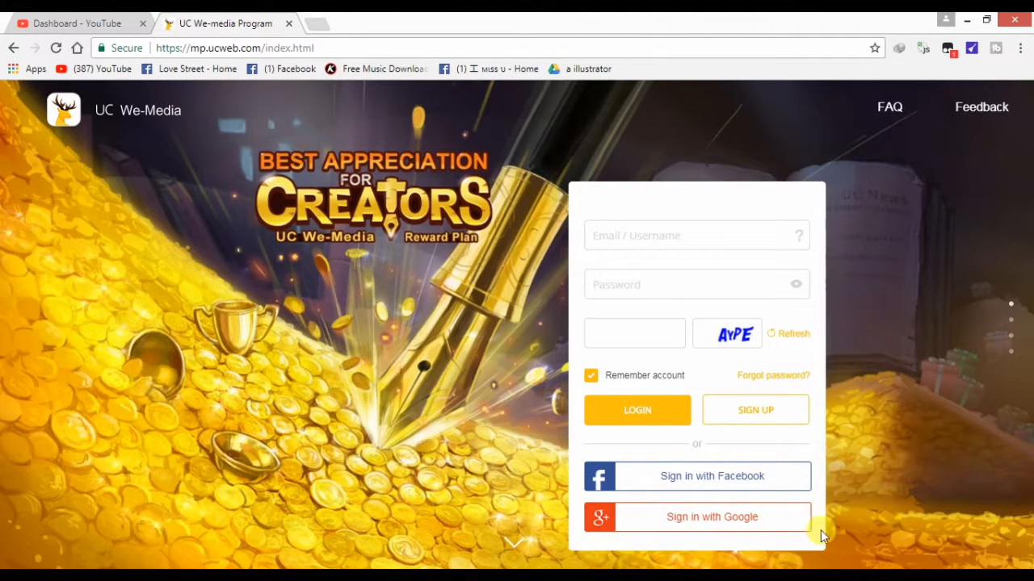
{"action": "mouse_move", "coordinate": [682, 299]}
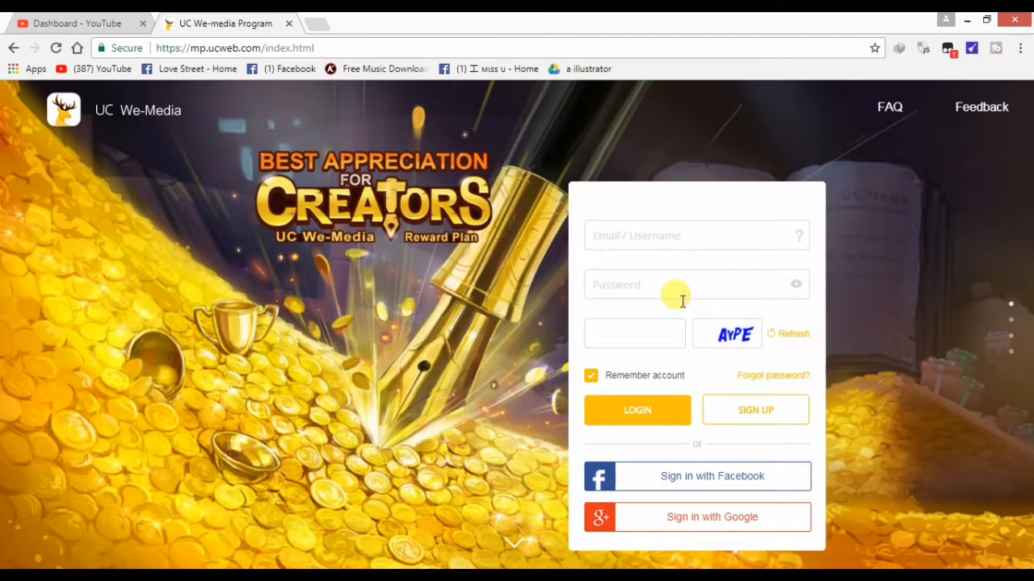
{"action": "mouse_move", "coordinate": [574, 220]}
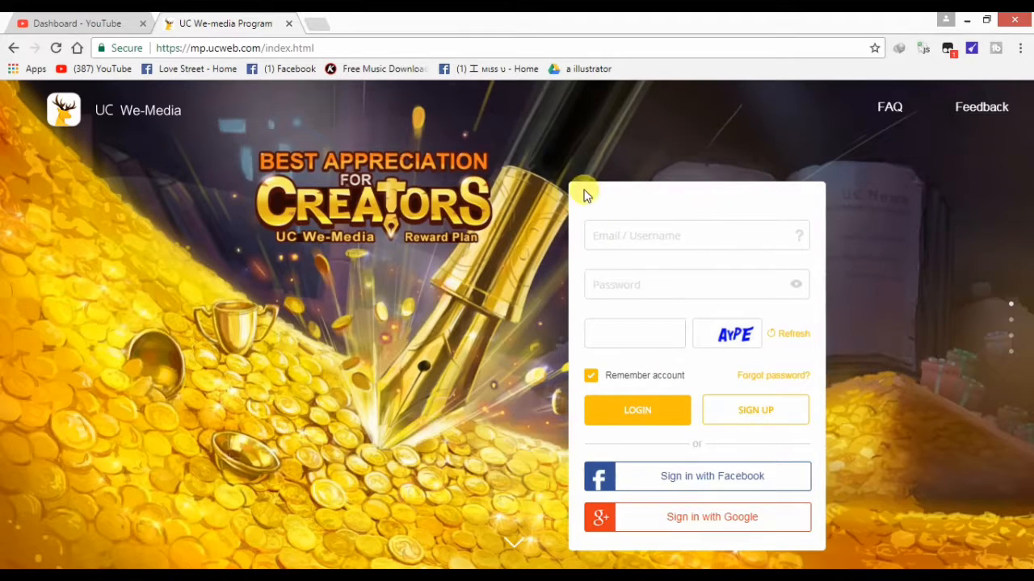
{"action": "mouse_move", "coordinate": [526, 229]}
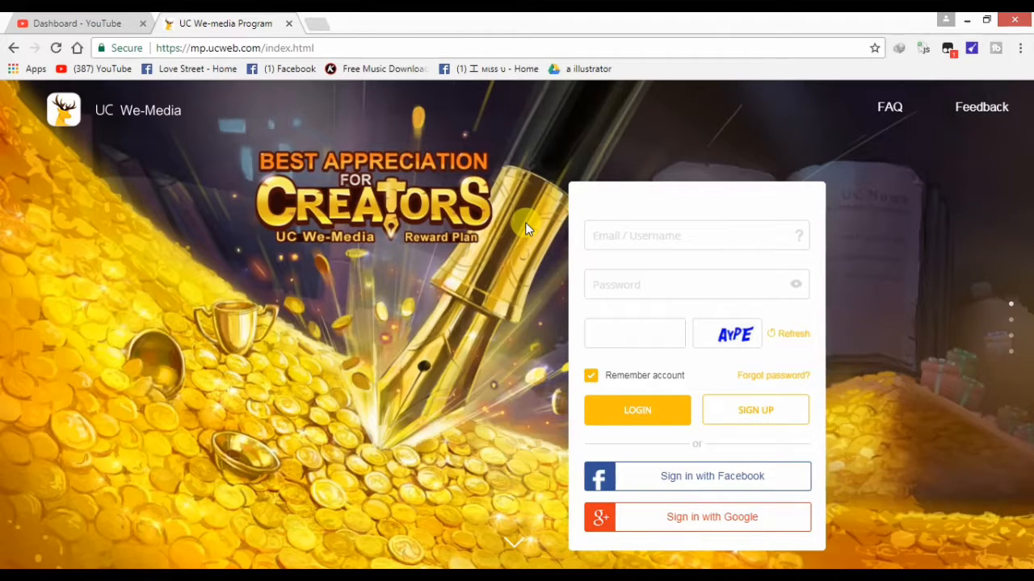
{"action": "mouse_move", "coordinate": [836, 357]}
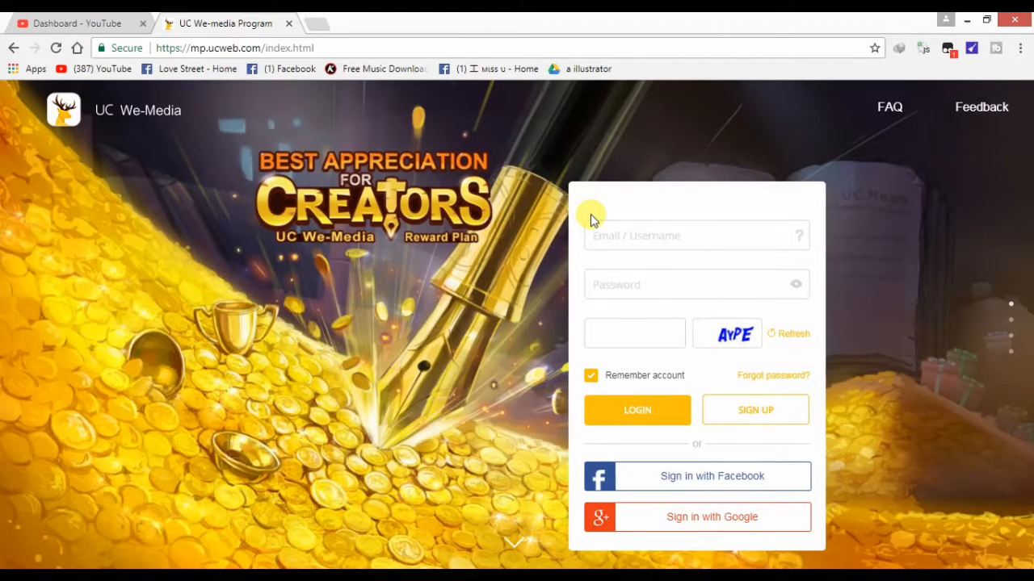
{"action": "mouse_move", "coordinate": [720, 446]}
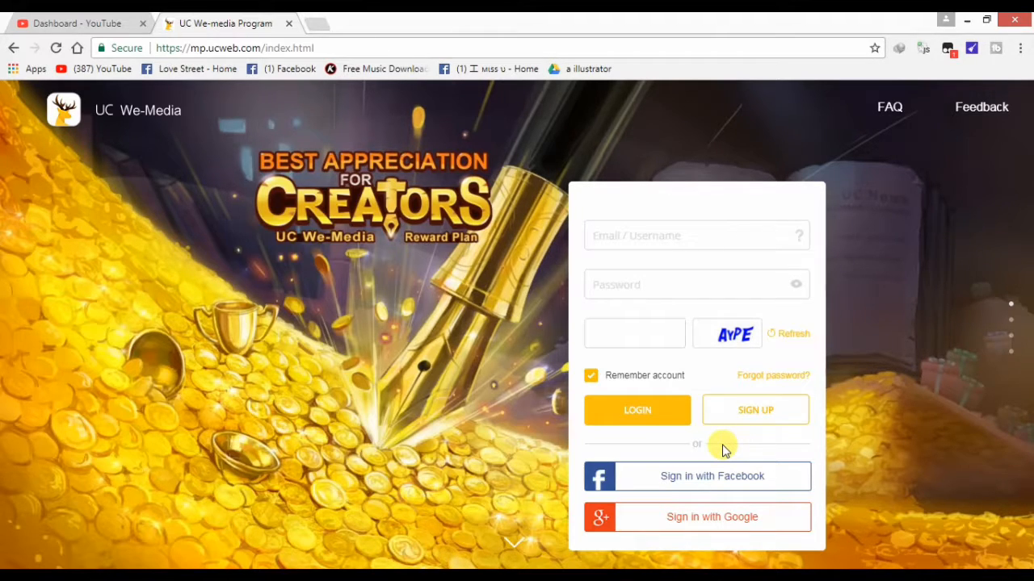
{"action": "mouse_move", "coordinate": [524, 494]}
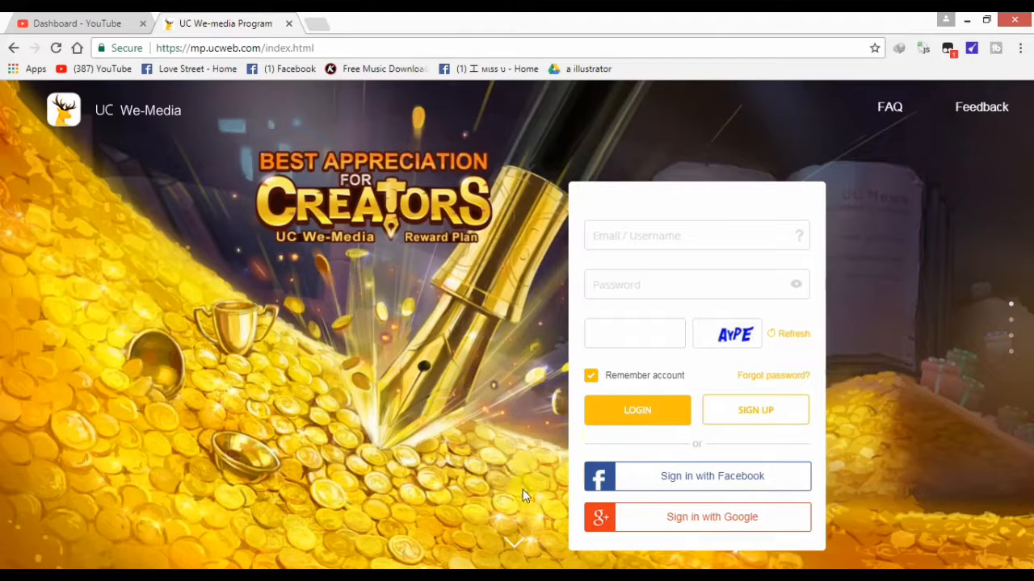
Sign back in with the Facebook account to return to the dashboard home
{"action": "left_click", "coordinate": [698, 477]}
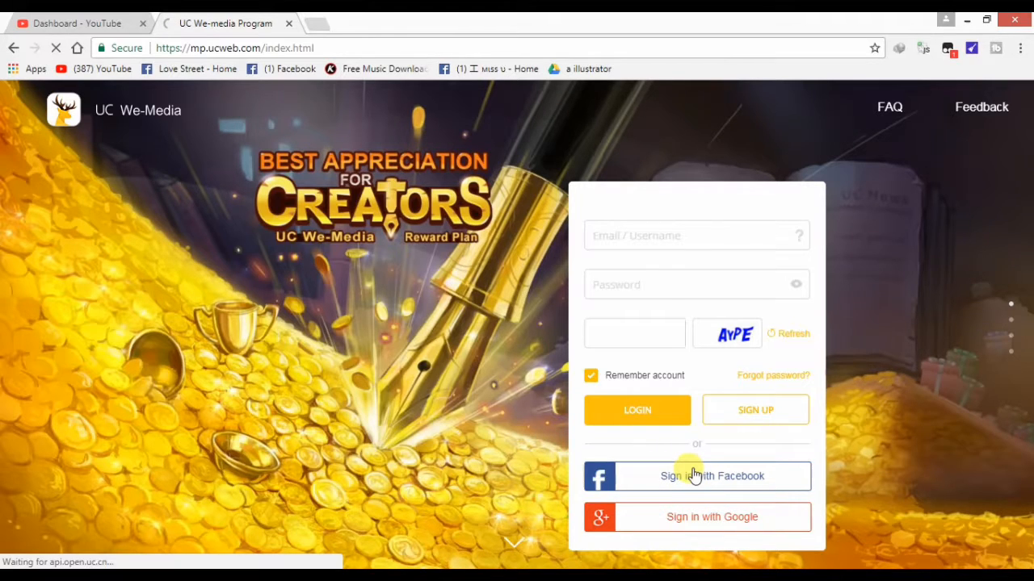
{"action": "left_click", "coordinate": [696, 476]}
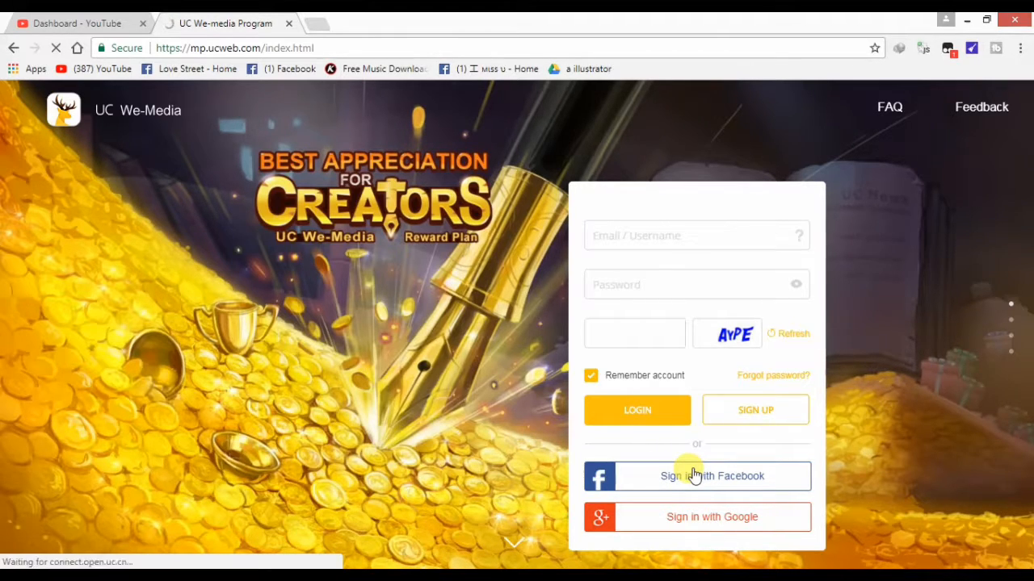
{"action": "left_click", "coordinate": [696, 476]}
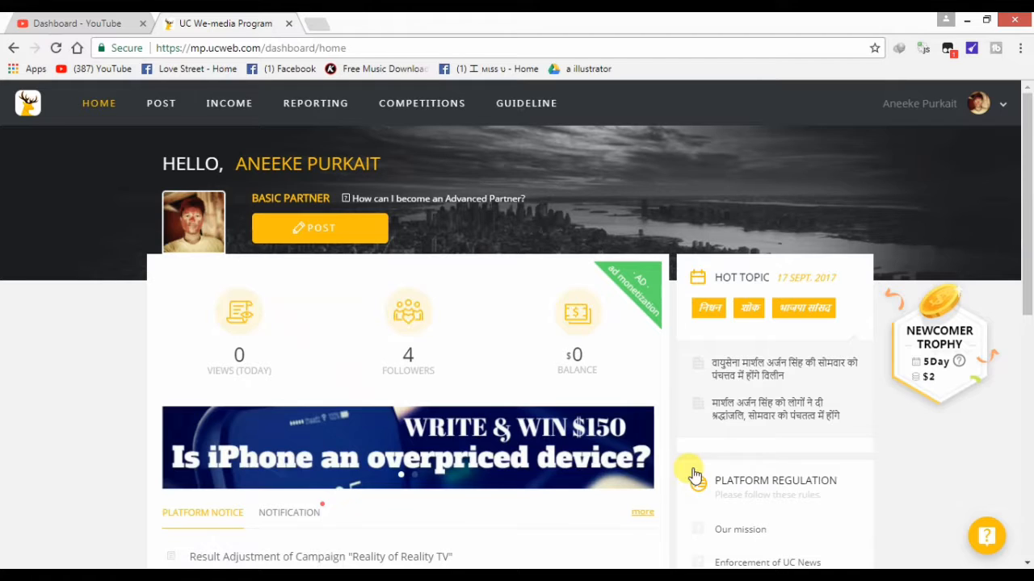
{"action": "mouse_move", "coordinate": [291, 352]}
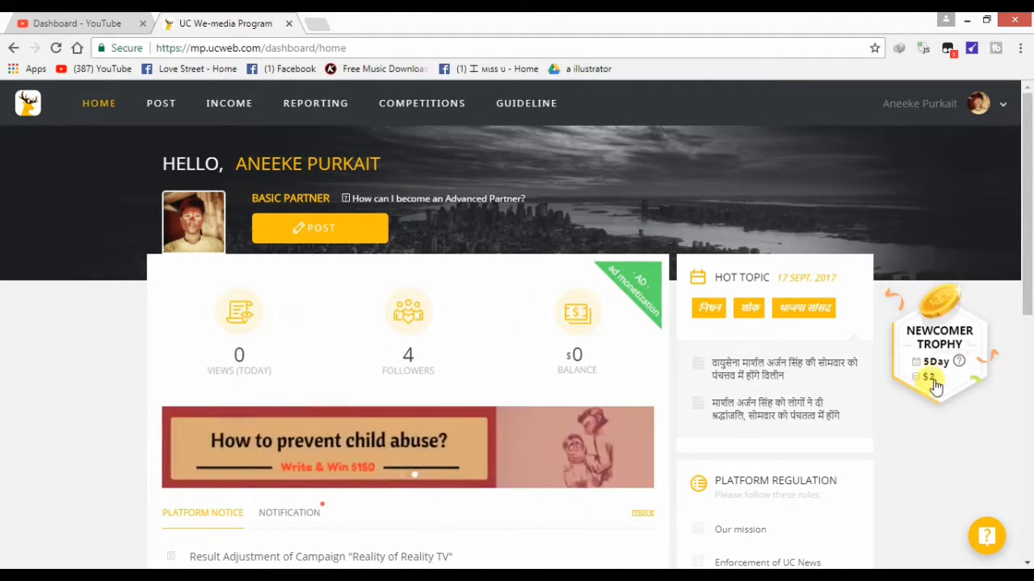
{"action": "mouse_move", "coordinate": [694, 216]}
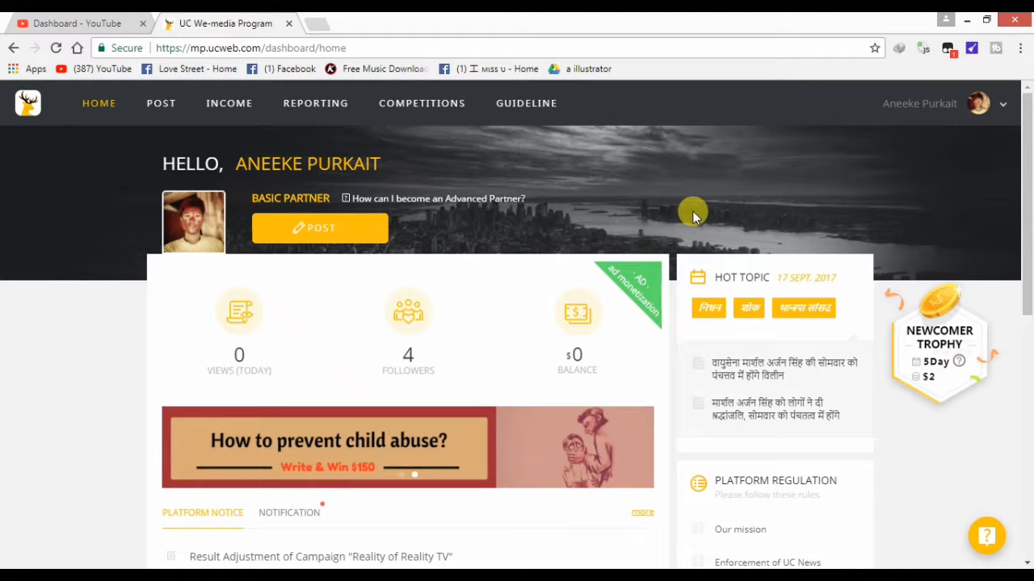
{"action": "mouse_move", "coordinate": [176, 129]}
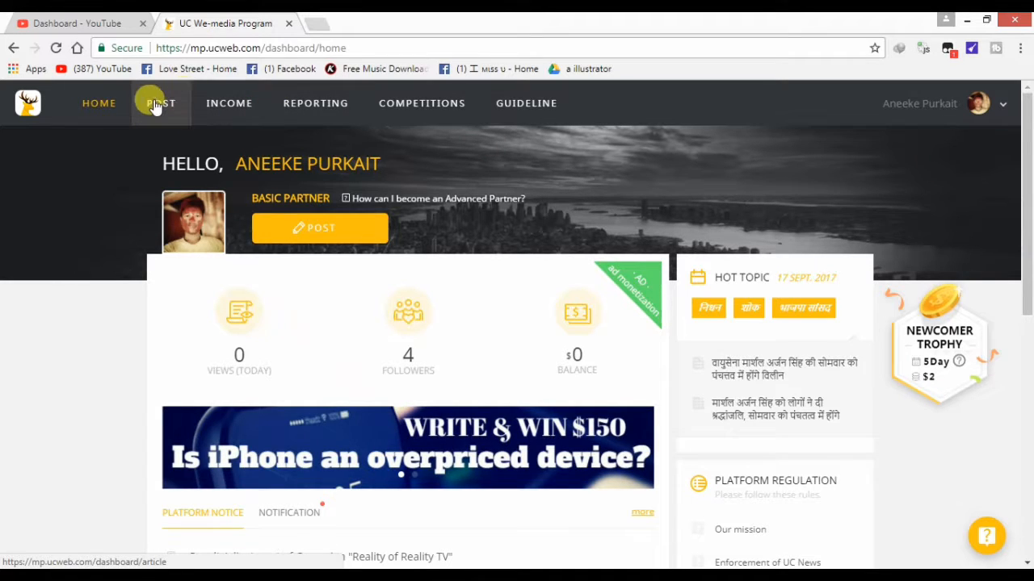
{"action": "left_click", "coordinate": [161, 103]}
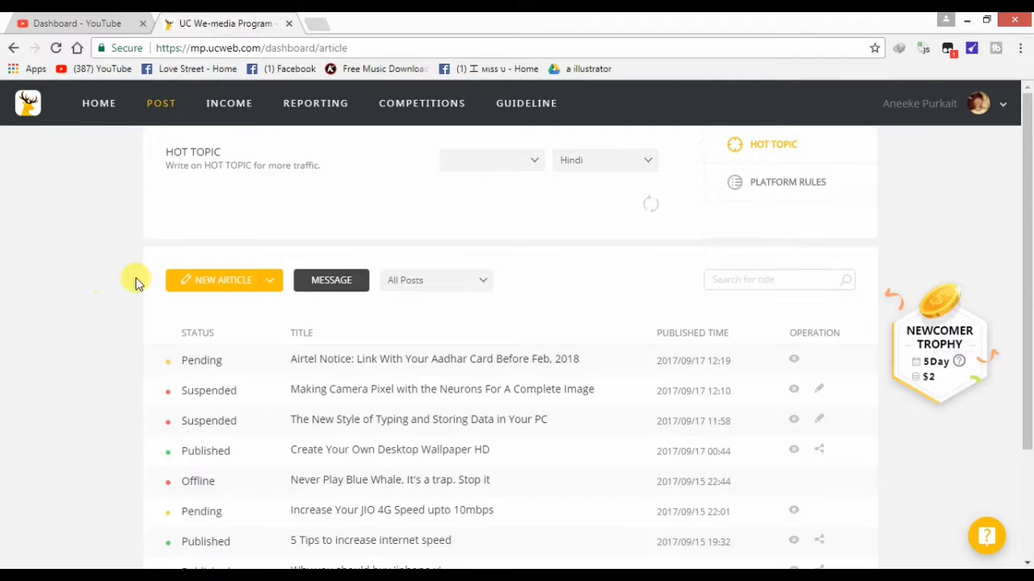
{"action": "left_click", "coordinate": [268, 281]}
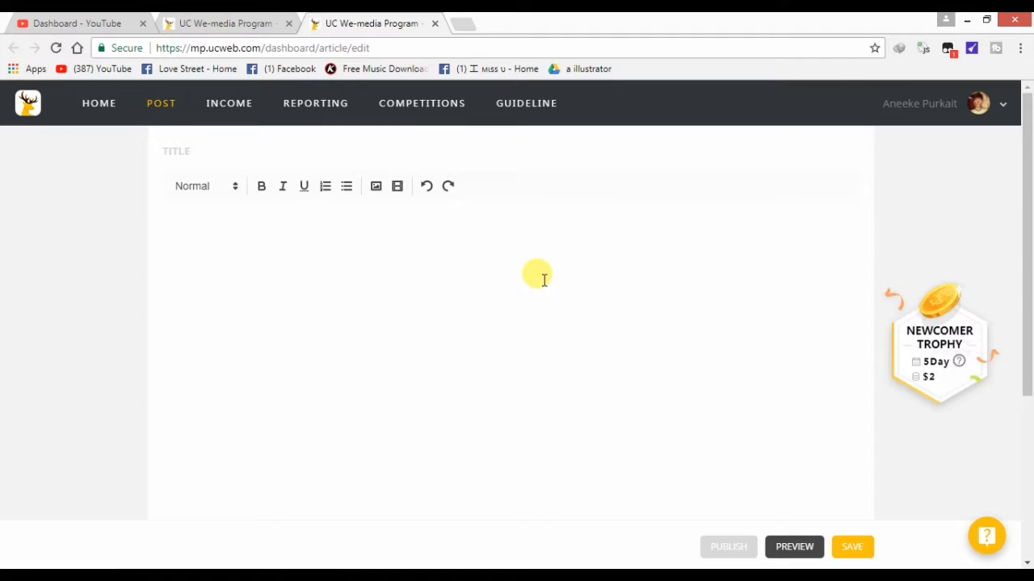
{"action": "mouse_move", "coordinate": [262, 148]}
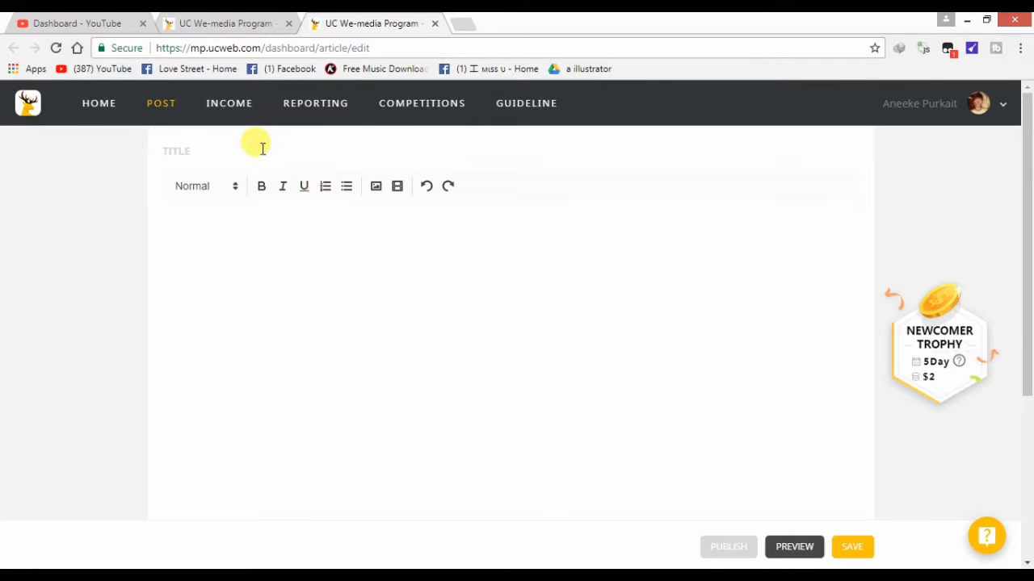
{"action": "left_click", "coordinate": [260, 150]}
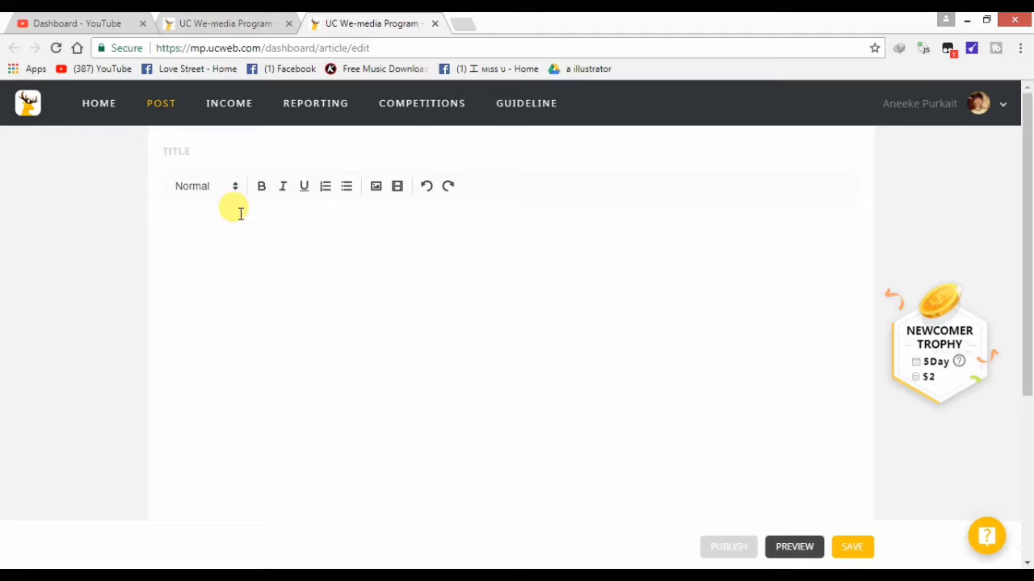
{"action": "mouse_move", "coordinate": [895, 562]}
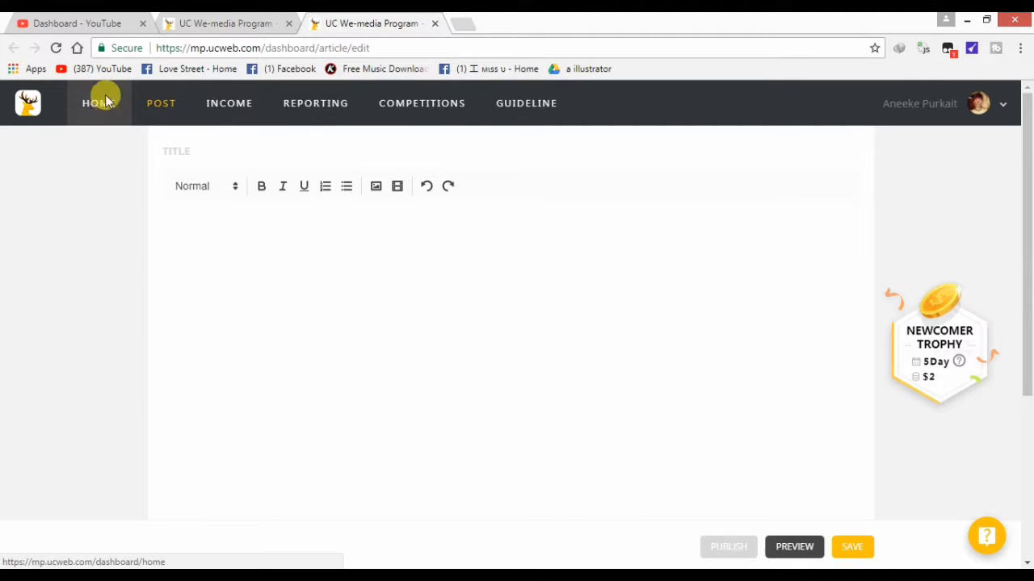
{"action": "left_click", "coordinate": [98, 103]}
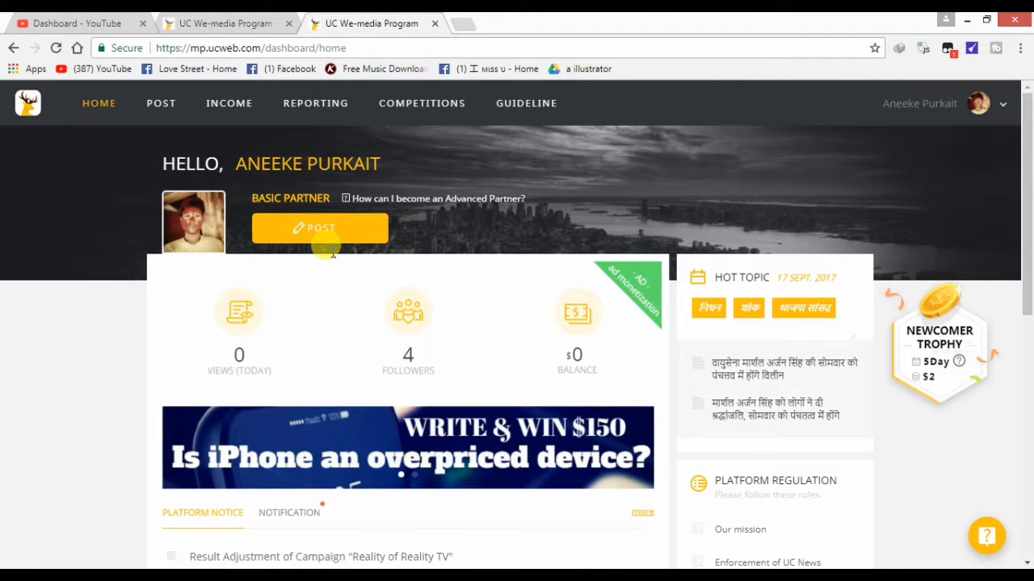
{"action": "mouse_move", "coordinate": [143, 145]}
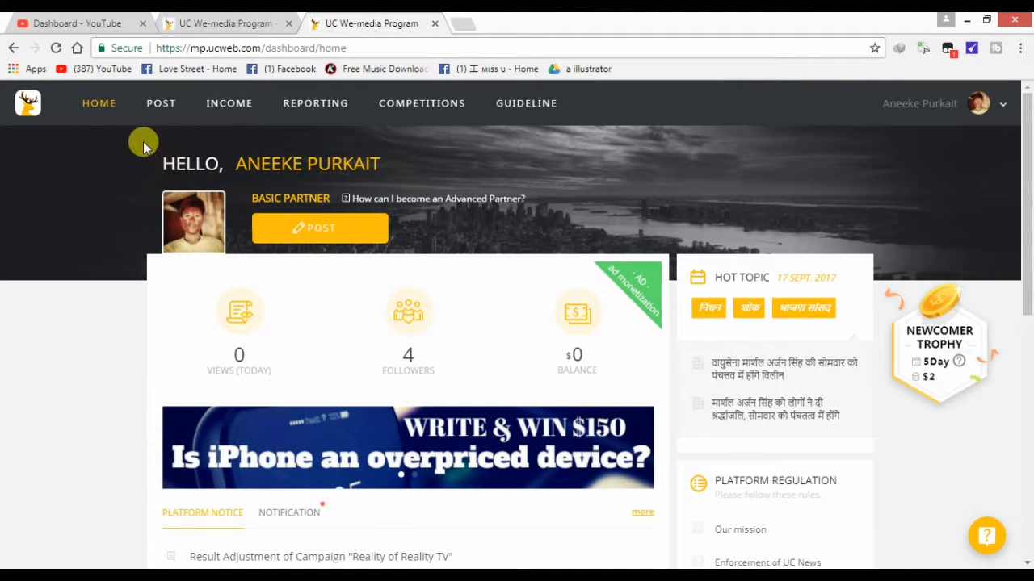
{"action": "mouse_move", "coordinate": [229, 104]}
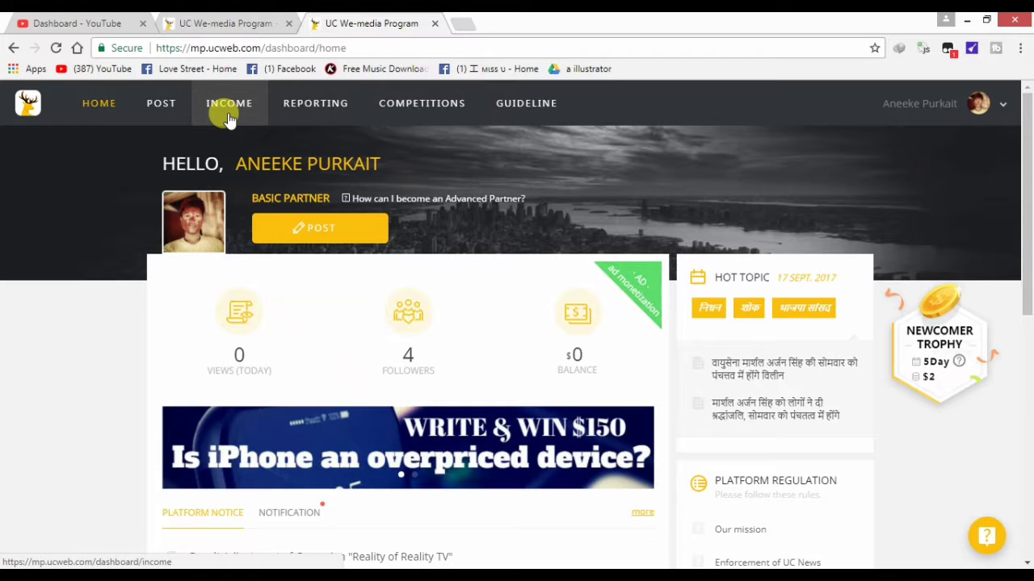
Review the income balance and ad monetization requirements, then go to Competitions showing 0 points
{"action": "left_click", "coordinate": [230, 103]}
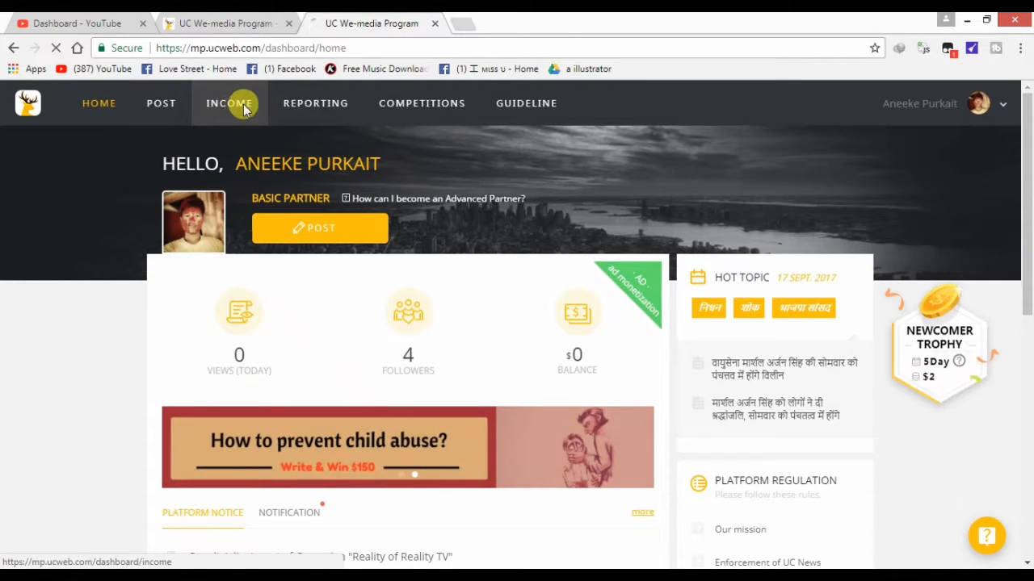
{"action": "left_click", "coordinate": [229, 104]}
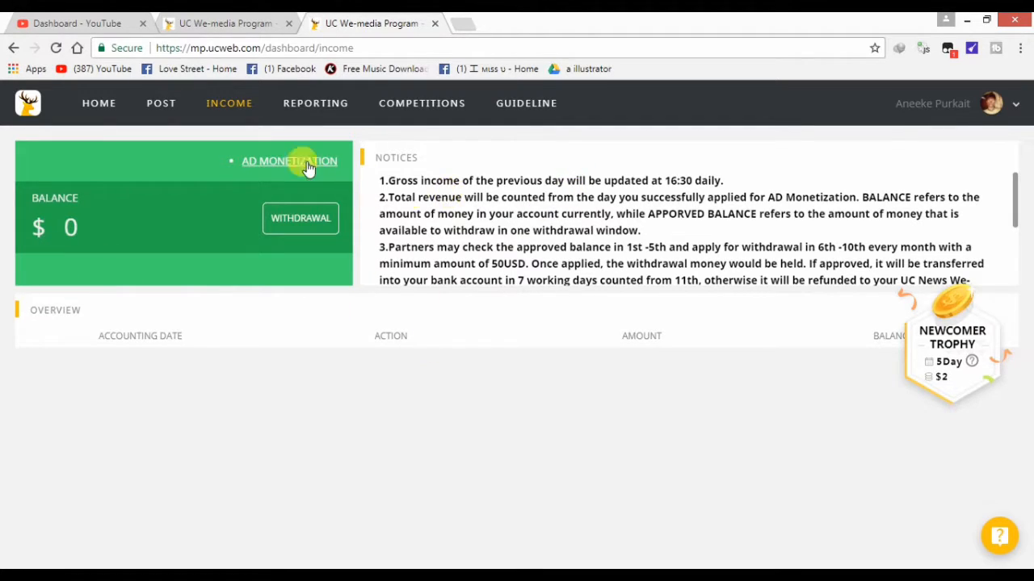
{"action": "left_click", "coordinate": [289, 162]}
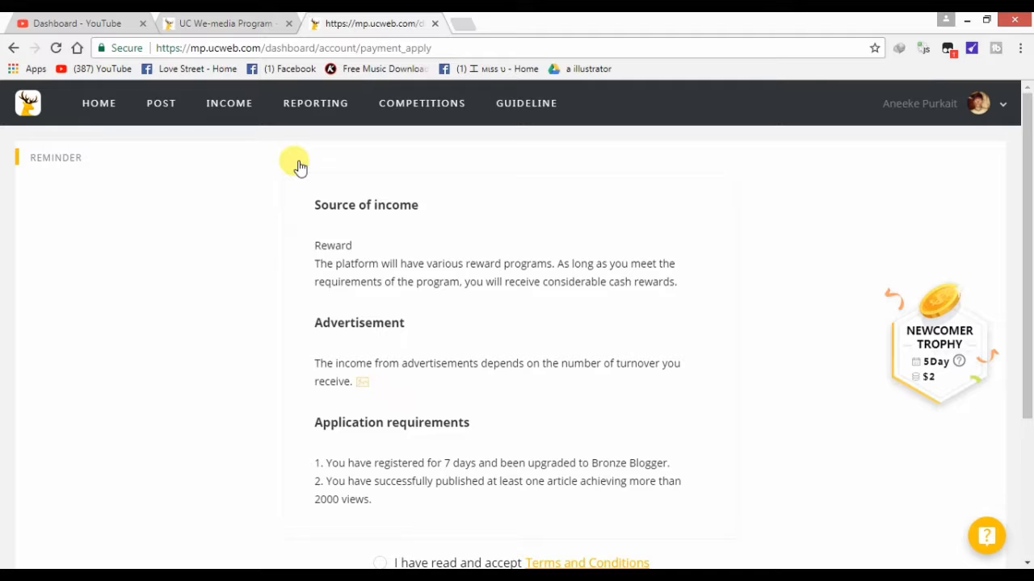
{"action": "mouse_move", "coordinate": [985, 152]}
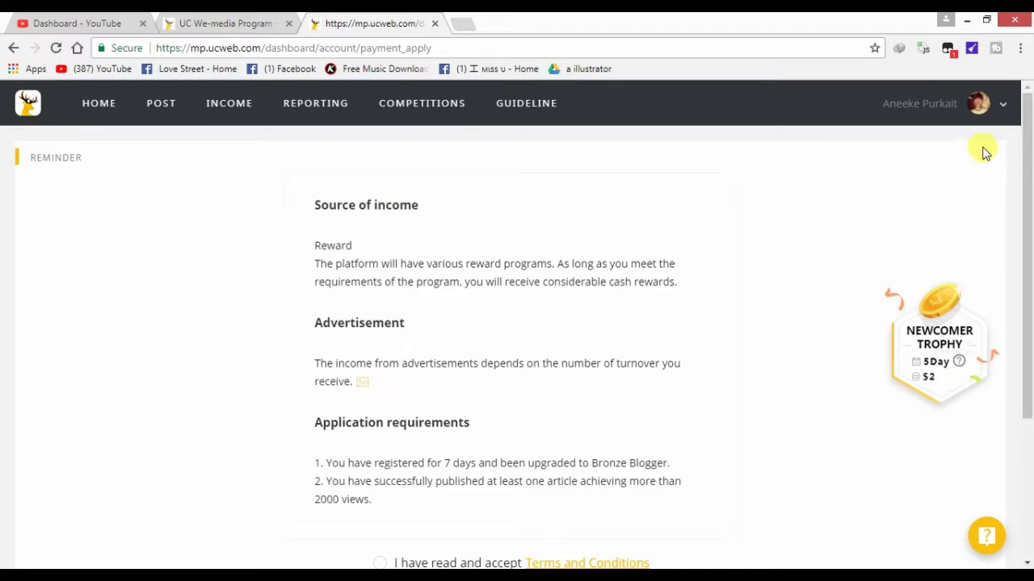
{"action": "scroll", "scroll_direction": "down", "scroll_amount": 3}
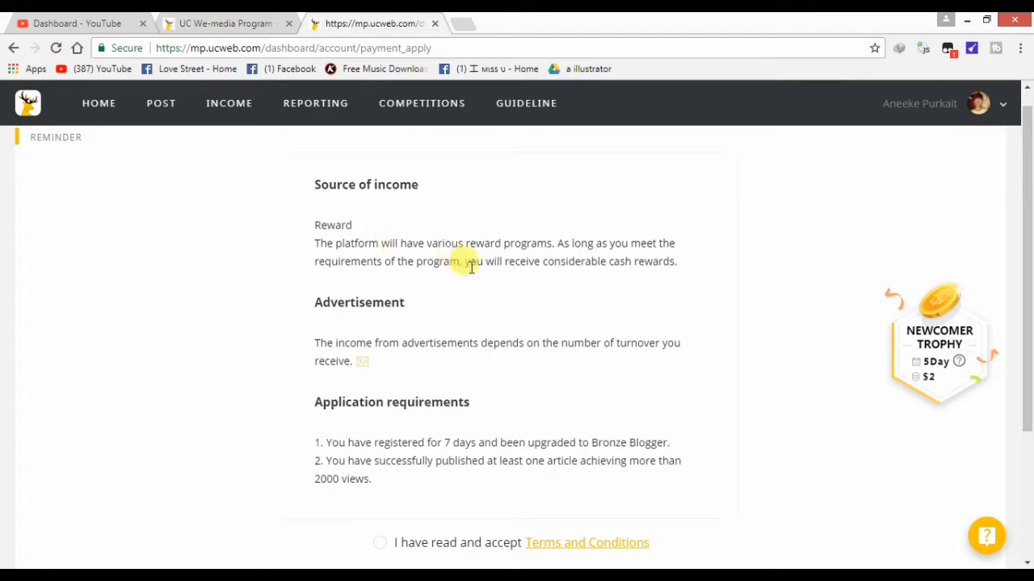
{"action": "mouse_move", "coordinate": [455, 209]}
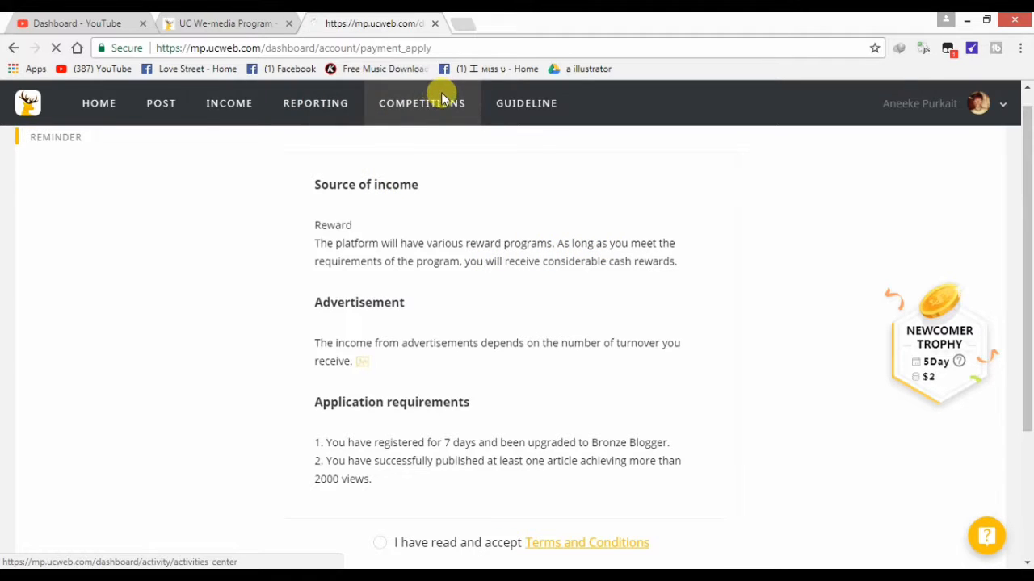
{"action": "left_click", "coordinate": [421, 104]}
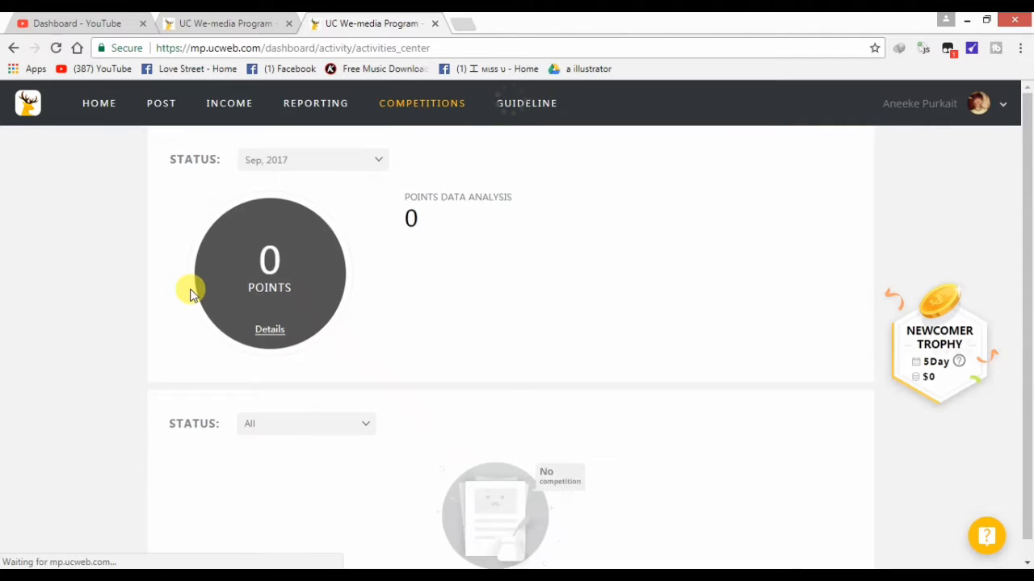
{"action": "scroll", "scroll_direction": "down", "scroll_amount": 3}
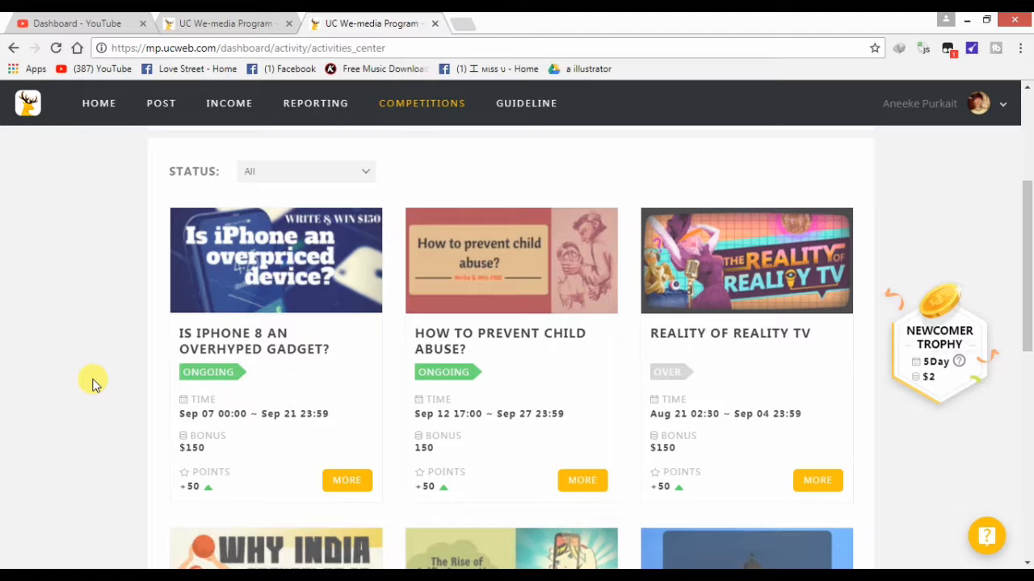
{"action": "mouse_move", "coordinate": [139, 381]}
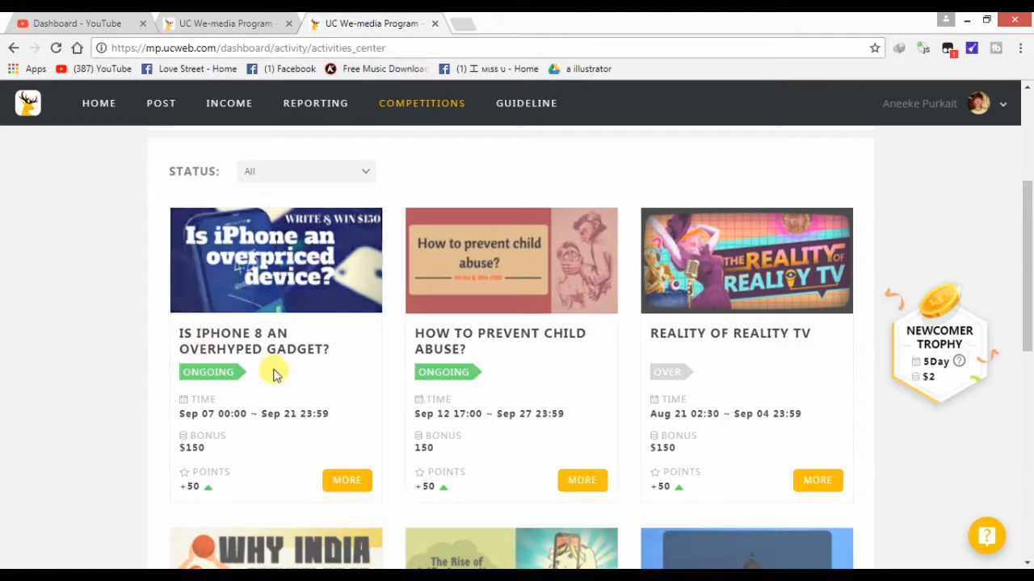
{"action": "mouse_move", "coordinate": [465, 365]}
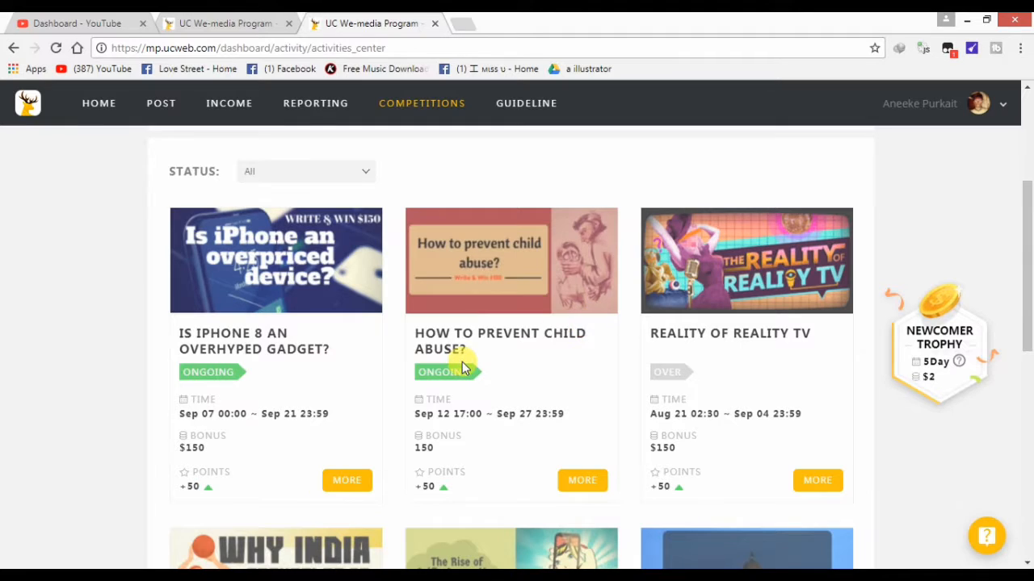
{"action": "mouse_move", "coordinate": [510, 352]}
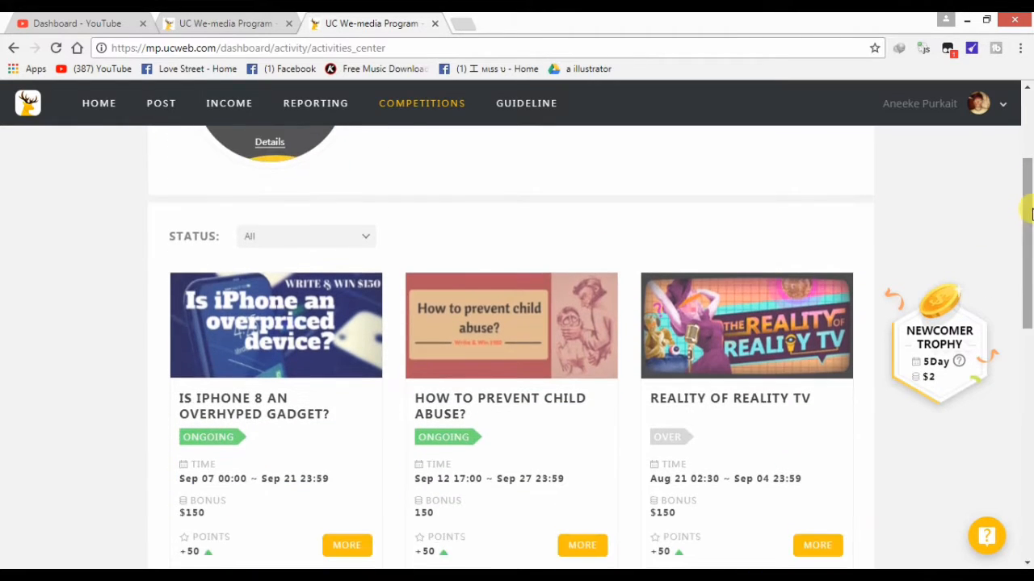
{"action": "mouse_move", "coordinate": [261, 414]}
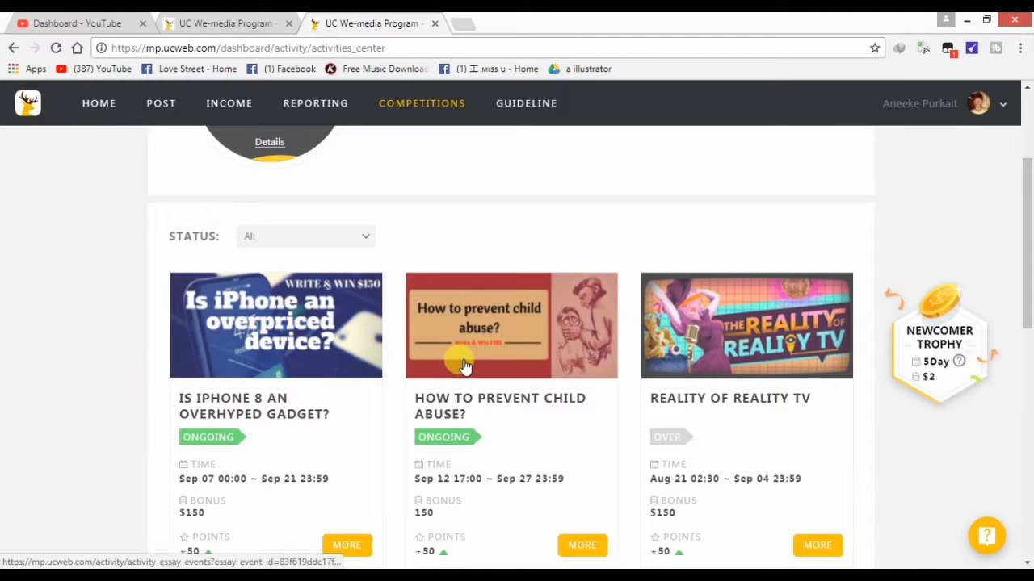
{"action": "mouse_move", "coordinate": [426, 320]}
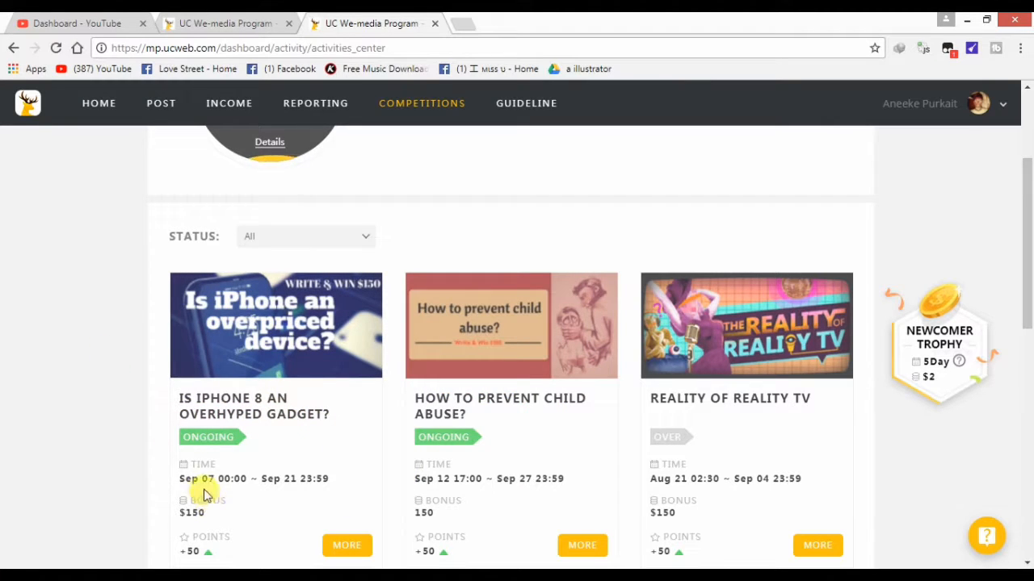
{"action": "mouse_move", "coordinate": [315, 481]}
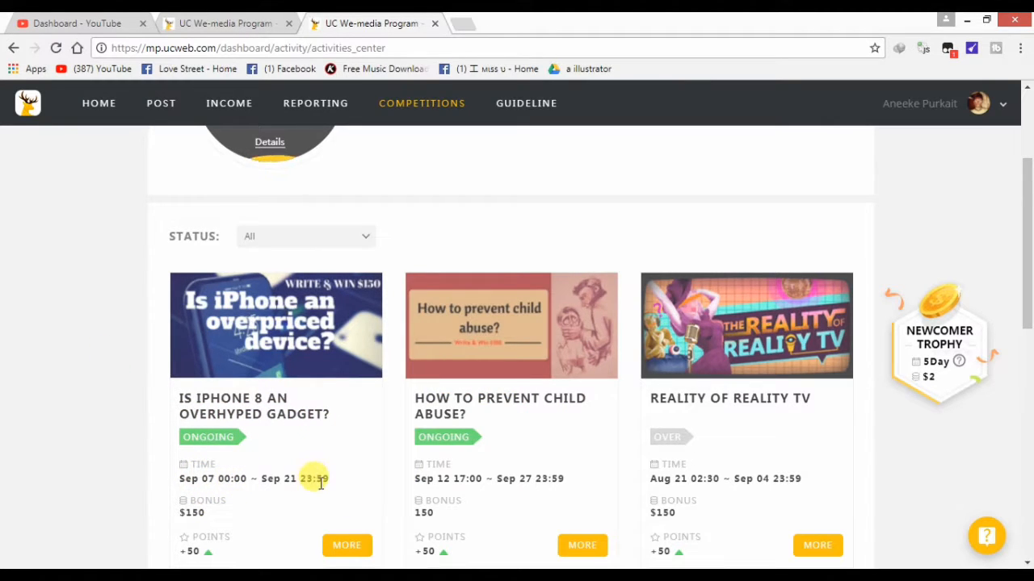
{"action": "mouse_move", "coordinate": [520, 495]}
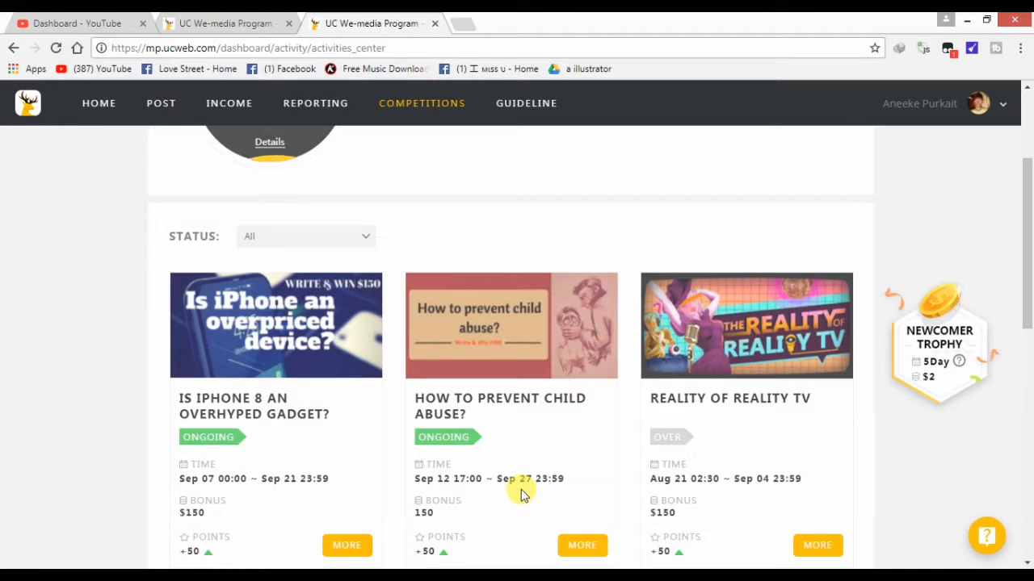
{"action": "mouse_move", "coordinate": [323, 385]}
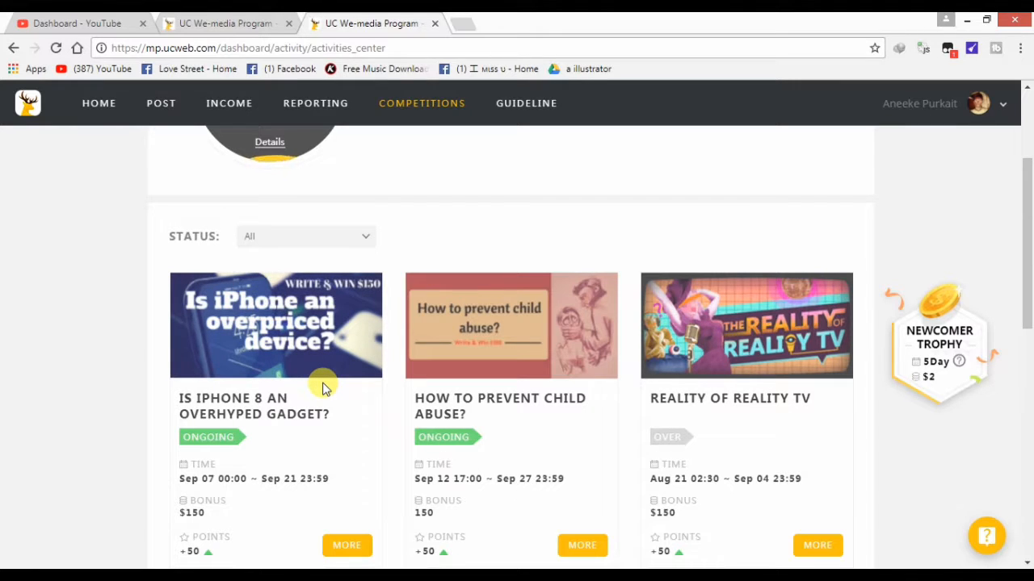
{"action": "mouse_move", "coordinate": [266, 472]}
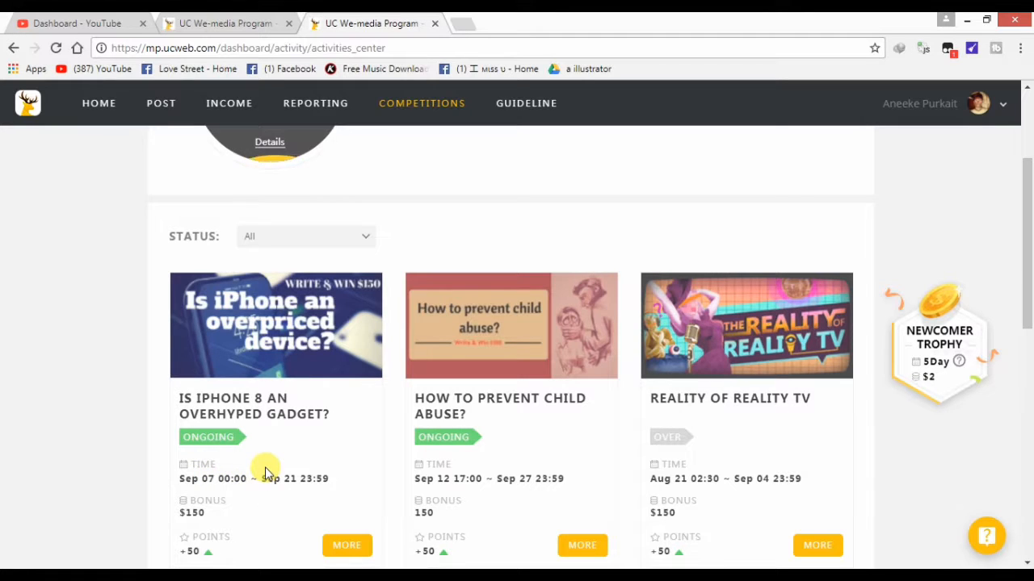
{"action": "mouse_move", "coordinate": [675, 374]}
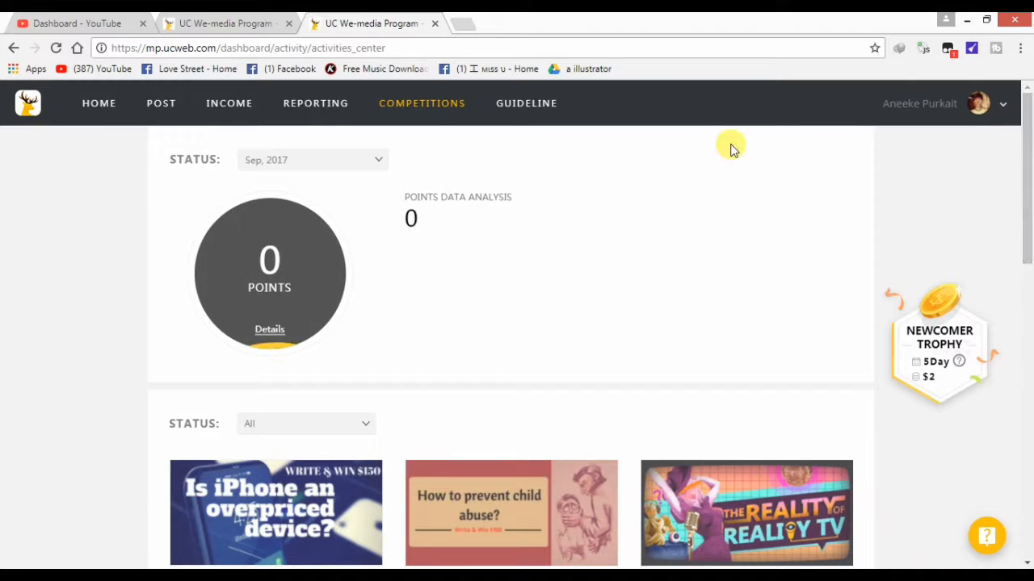
{"action": "mouse_move", "coordinate": [420, 111]}
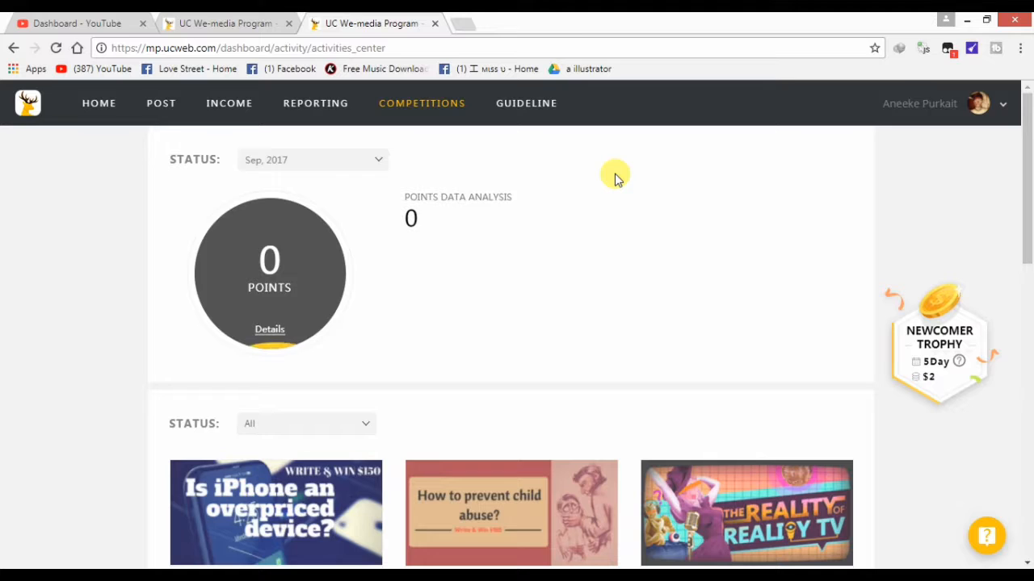
{"action": "mouse_move", "coordinate": [436, 223]}
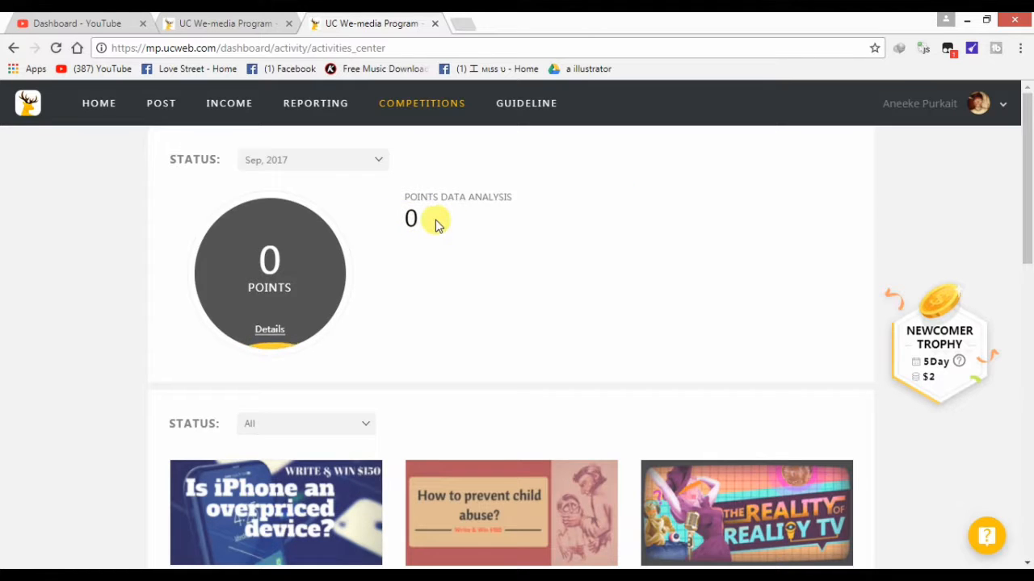
{"action": "mouse_move", "coordinate": [291, 103]}
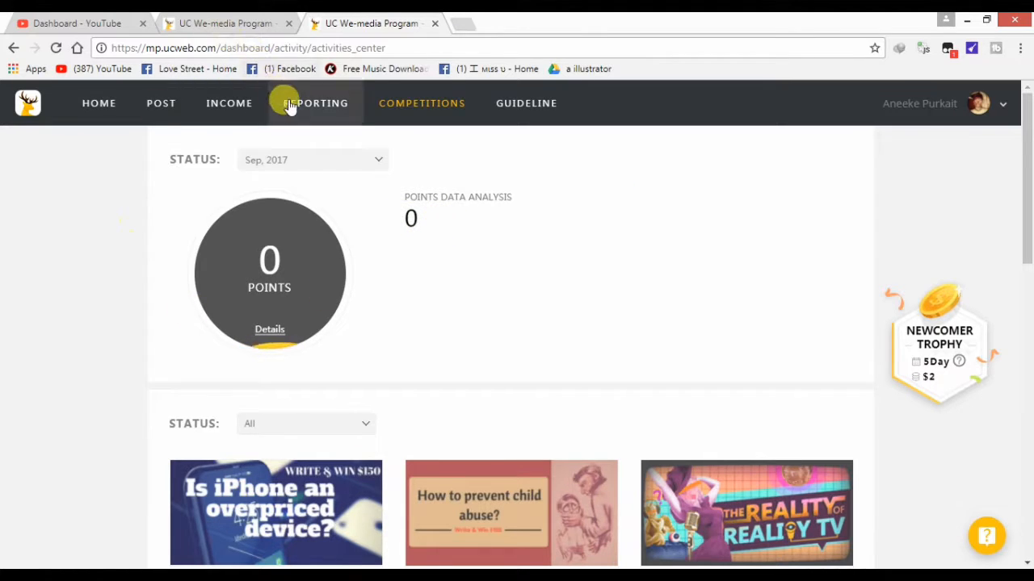
View the all-time reporting history: 4 followers, 4 articles, 642 views and the traffic chart
{"action": "left_click", "coordinate": [315, 104]}
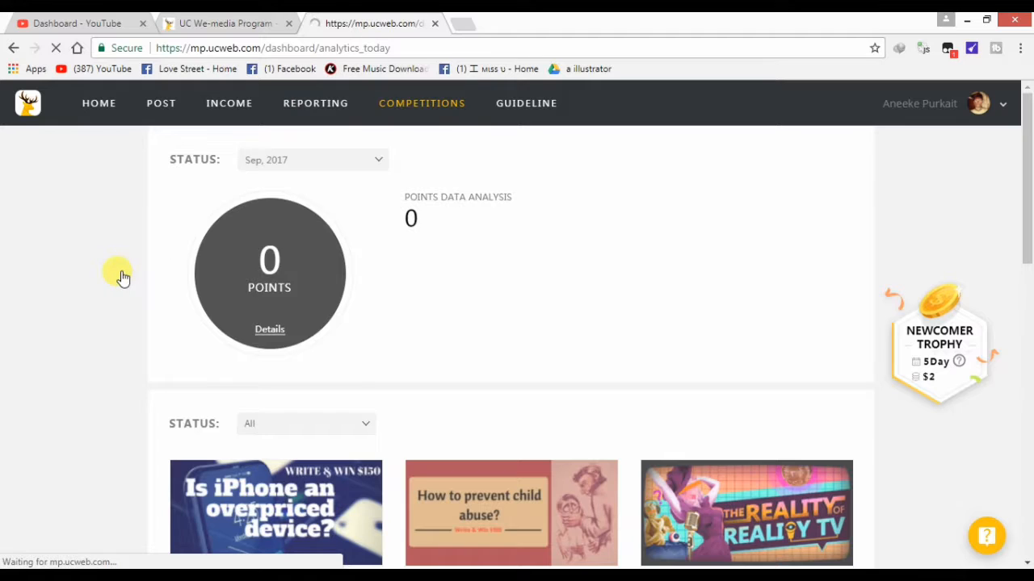
{"action": "left_click", "coordinate": [315, 103]}
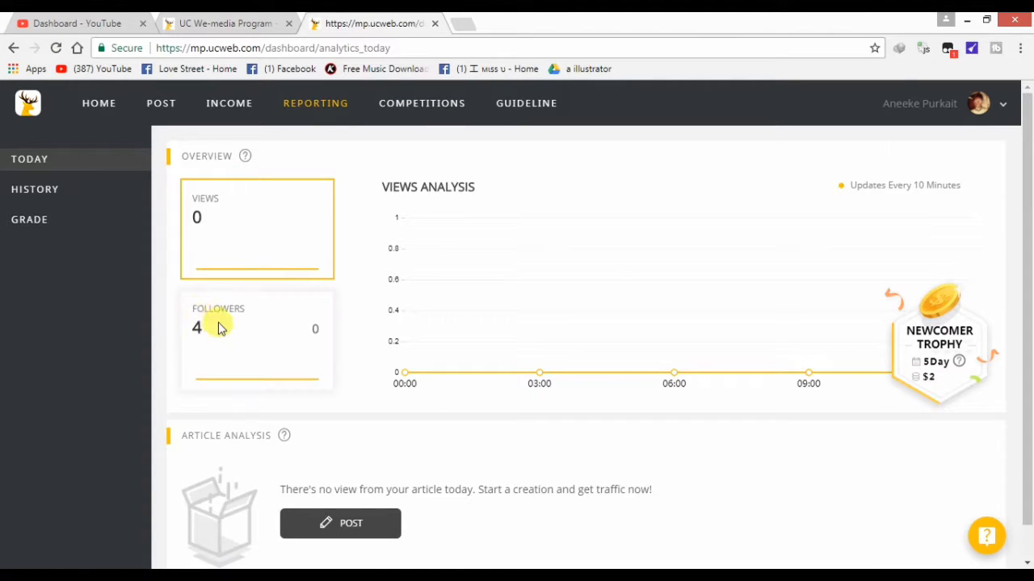
{"action": "mouse_move", "coordinate": [336, 298]}
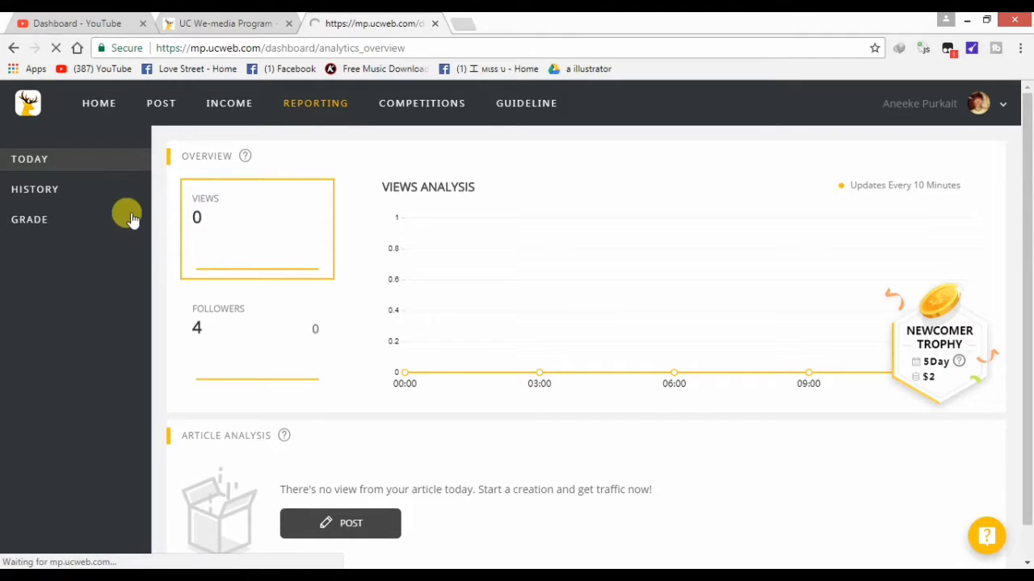
{"action": "left_click", "coordinate": [35, 189]}
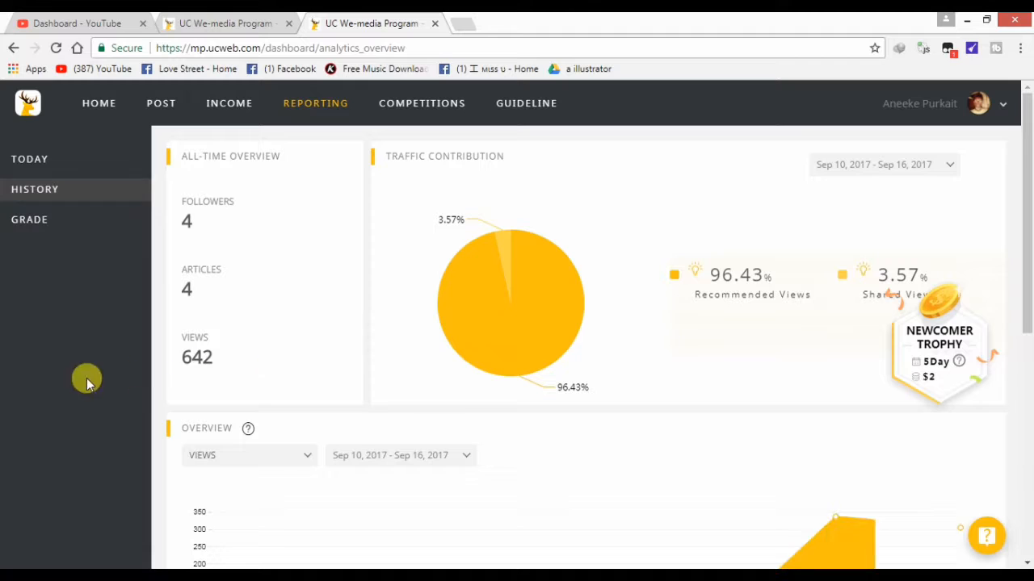
{"action": "mouse_move", "coordinate": [235, 384]}
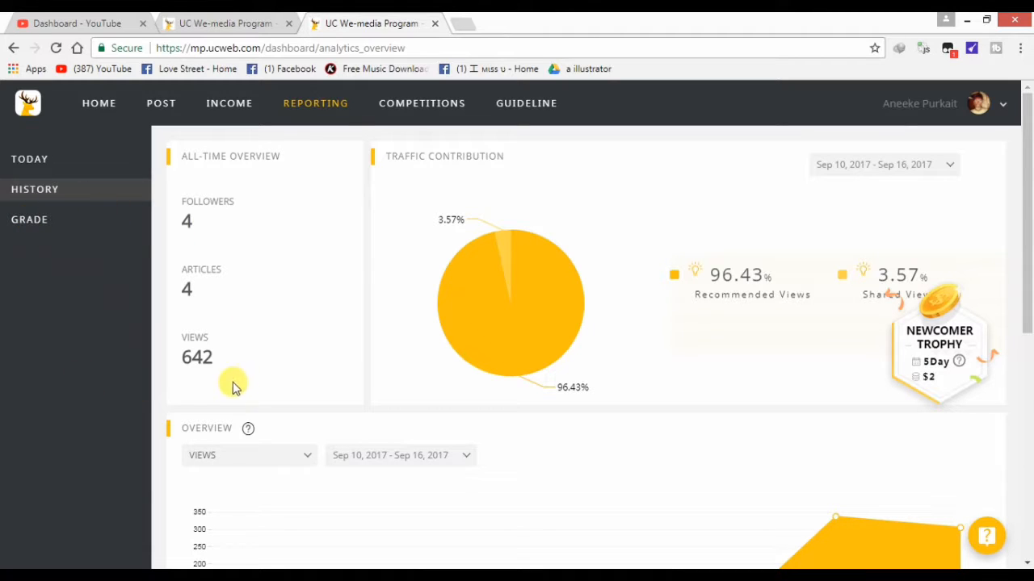
{"action": "mouse_move", "coordinate": [224, 358]}
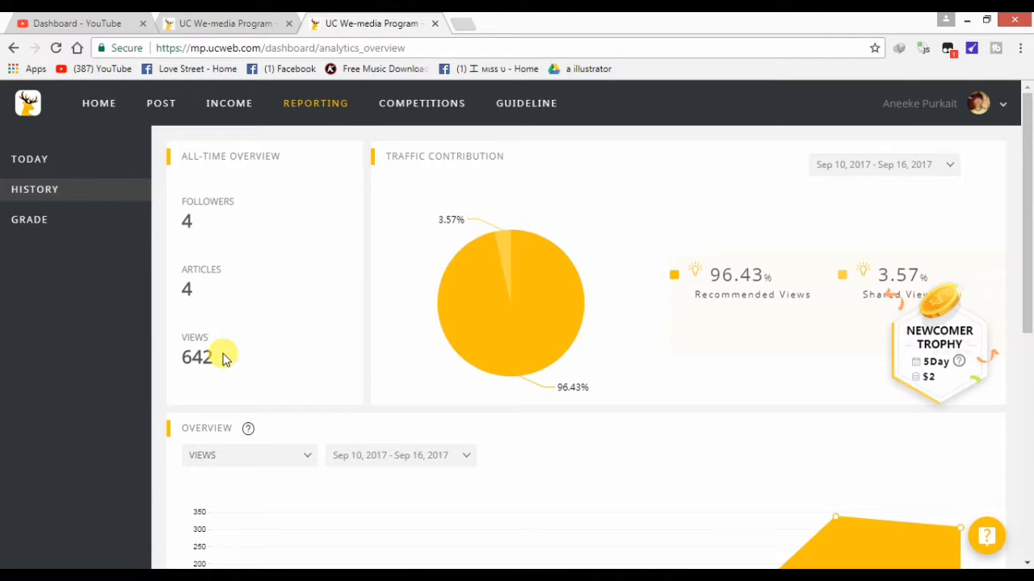
{"action": "mouse_move", "coordinate": [502, 264]}
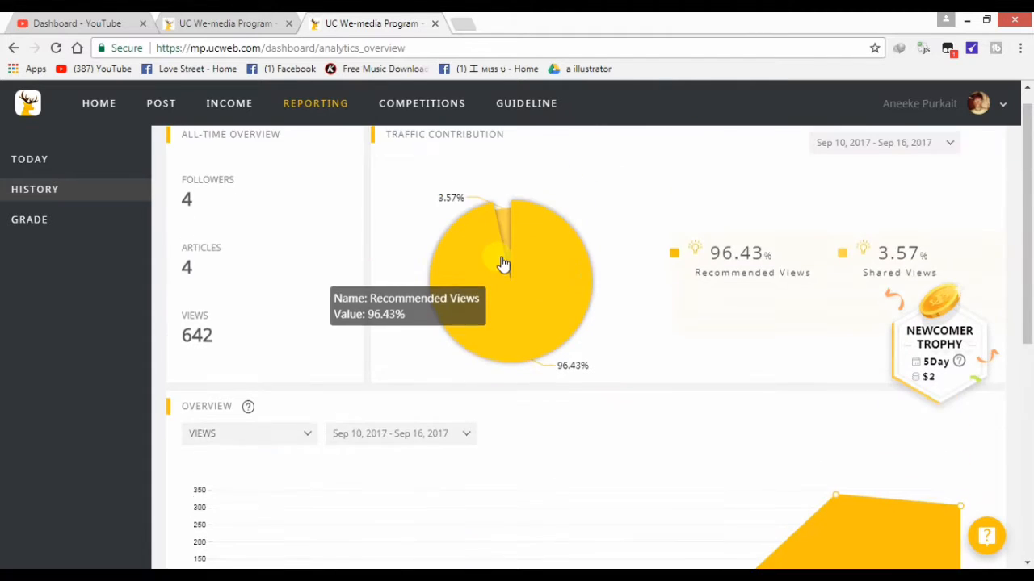
{"action": "left_click", "coordinate": [229, 104]}
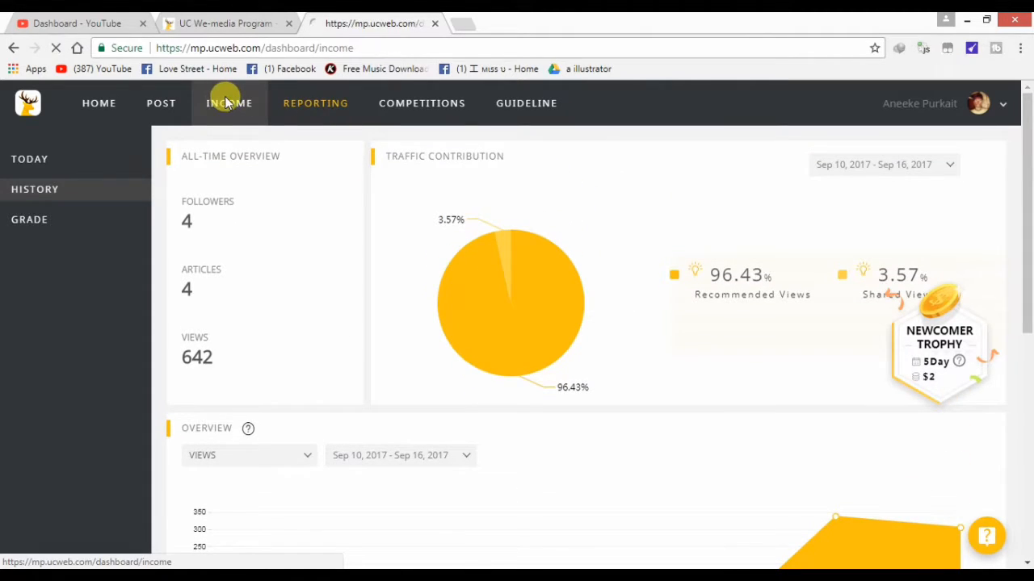
Show the income page with its $0 balance and withdrawal notices, then head back home
{"action": "left_click", "coordinate": [229, 103]}
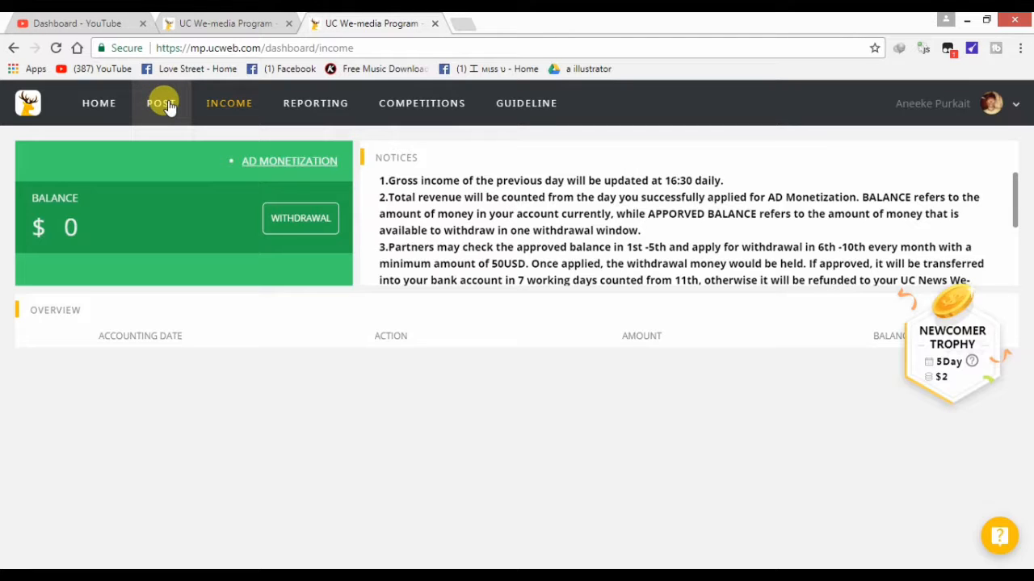
{"action": "mouse_move", "coordinate": [98, 104]}
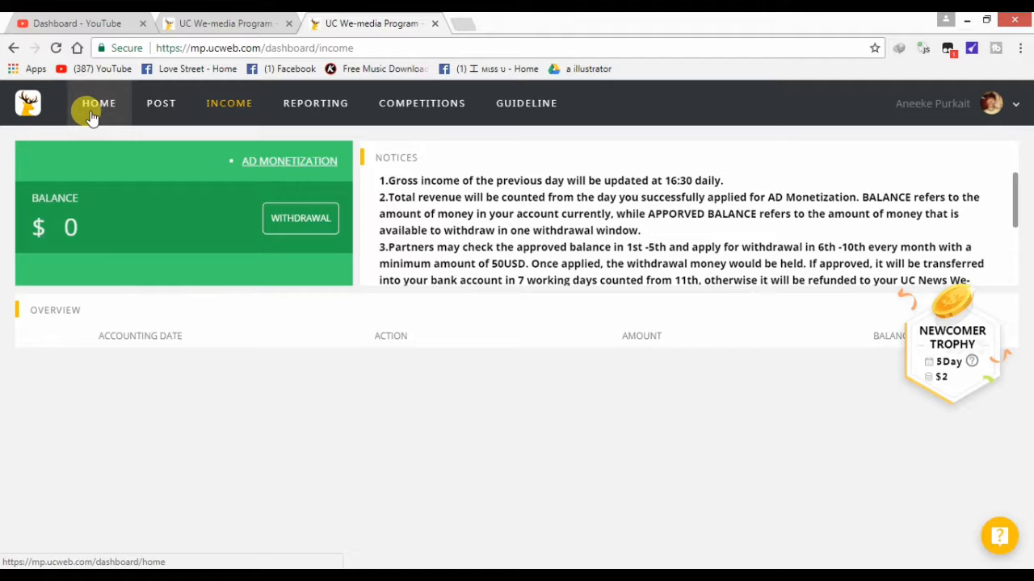
{"action": "left_click", "coordinate": [99, 104]}
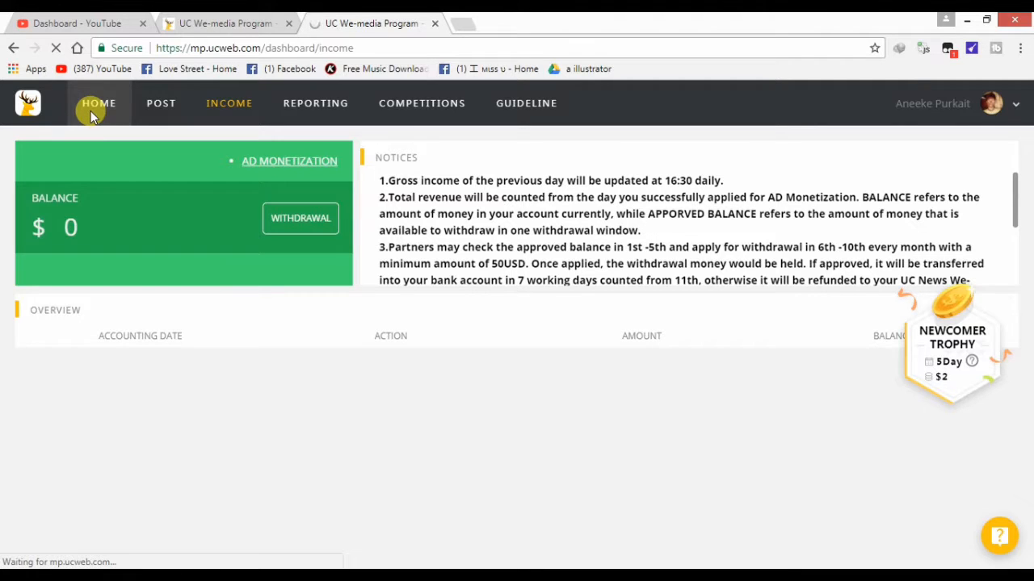
{"action": "left_click", "coordinate": [98, 103]}
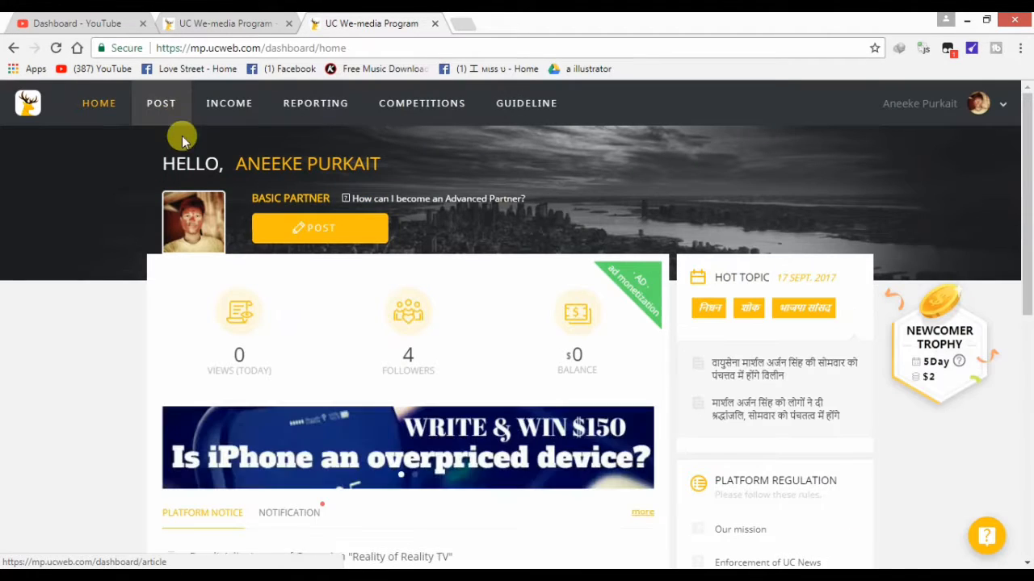
{"action": "mouse_move", "coordinate": [346, 197]}
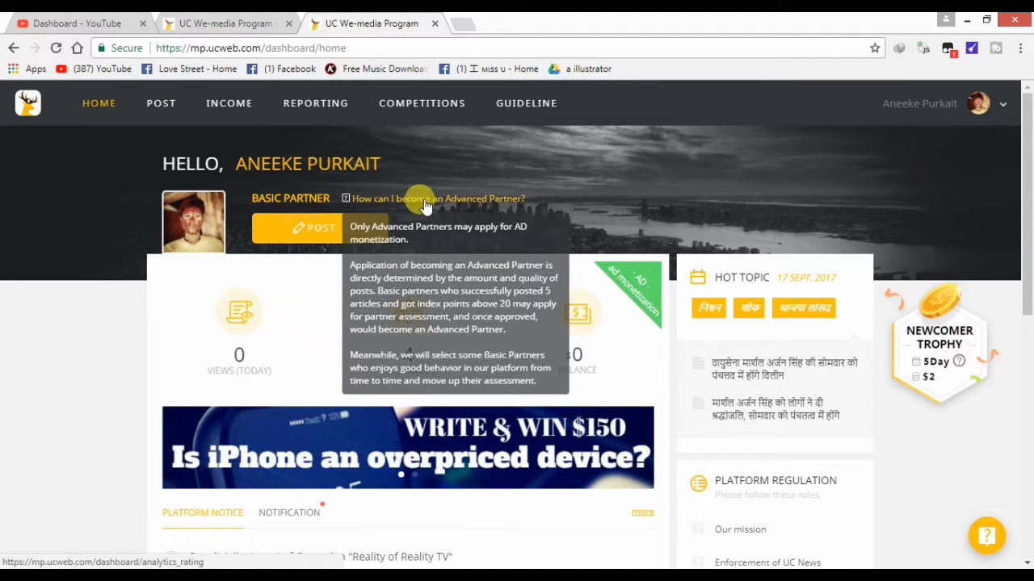
{"action": "mouse_move", "coordinate": [420, 218]}
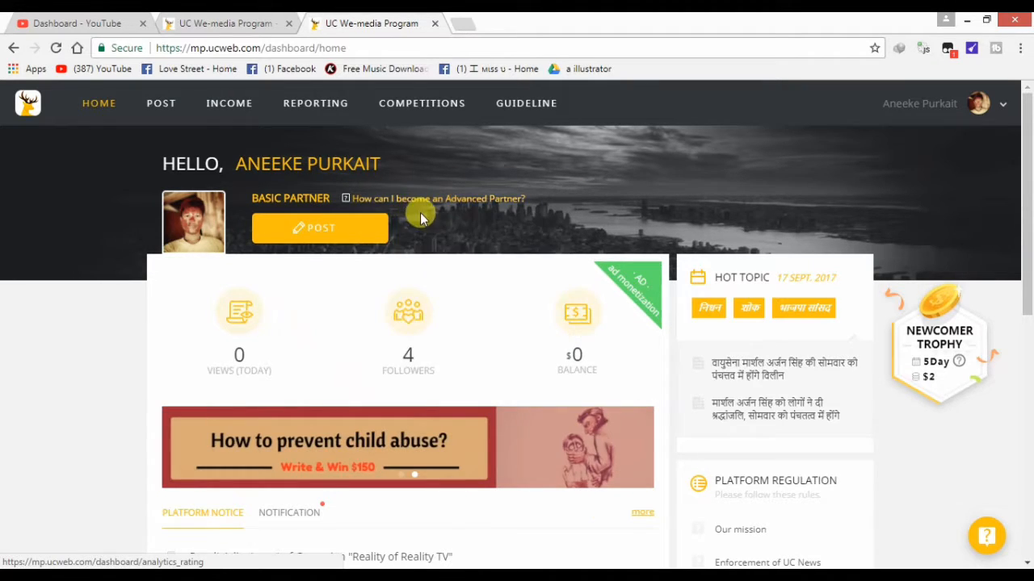
{"action": "mouse_move", "coordinate": [435, 201]}
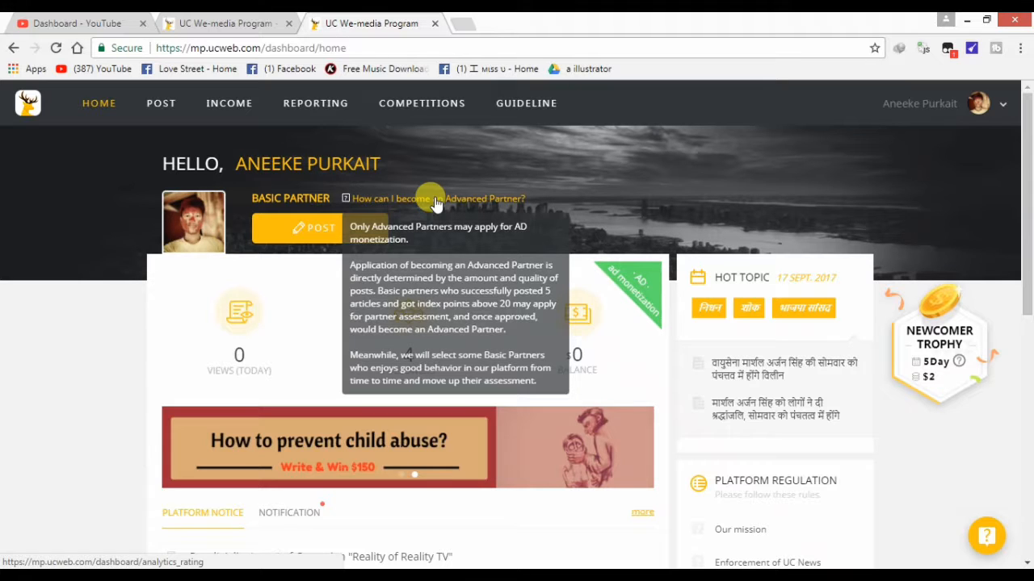
{"action": "mouse_move", "coordinate": [558, 176]}
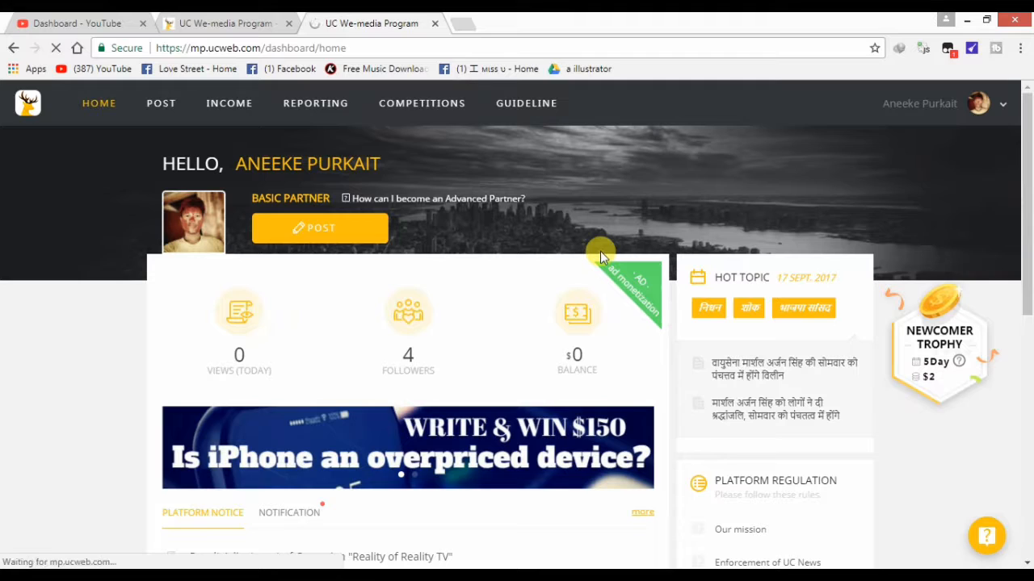
{"action": "left_click", "coordinate": [421, 103]}
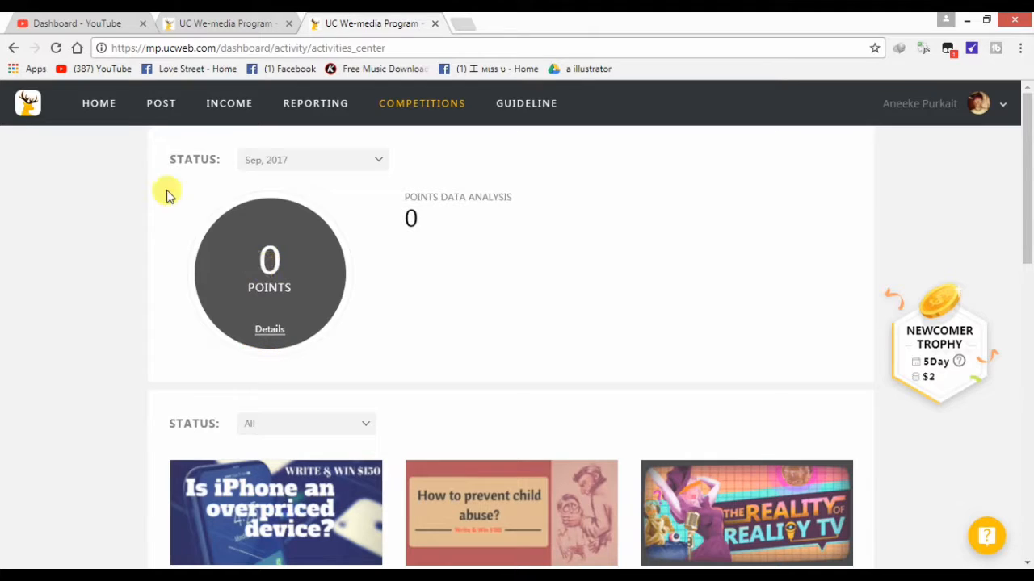
{"action": "left_click", "coordinate": [98, 103]}
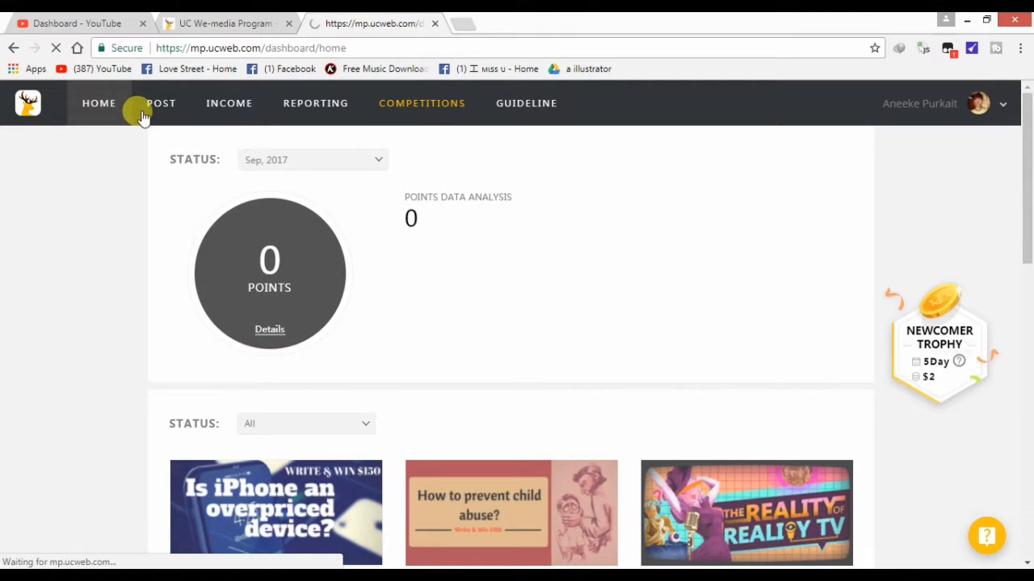
{"action": "left_click", "coordinate": [98, 103]}
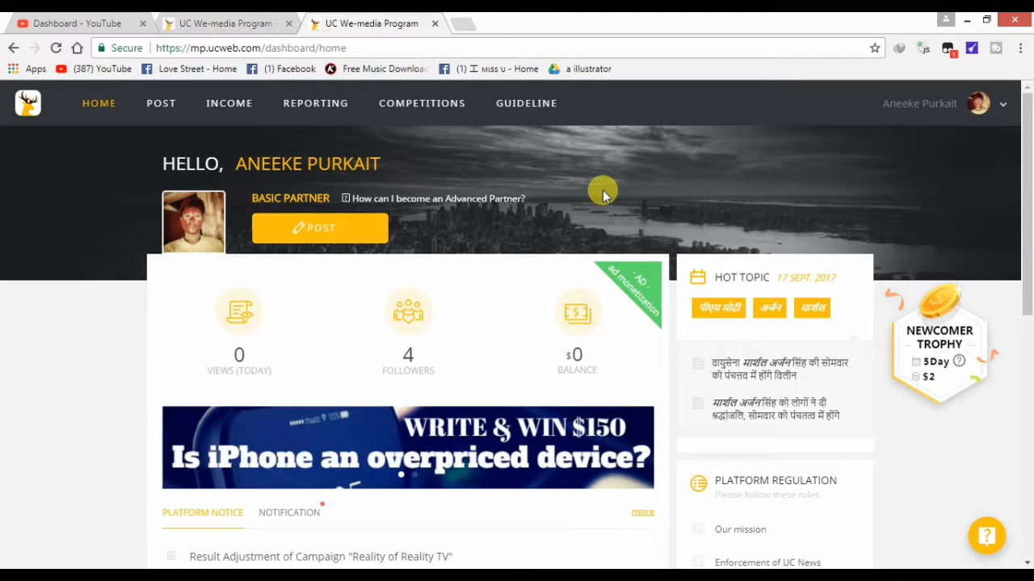
{"action": "mouse_move", "coordinate": [396, 152]}
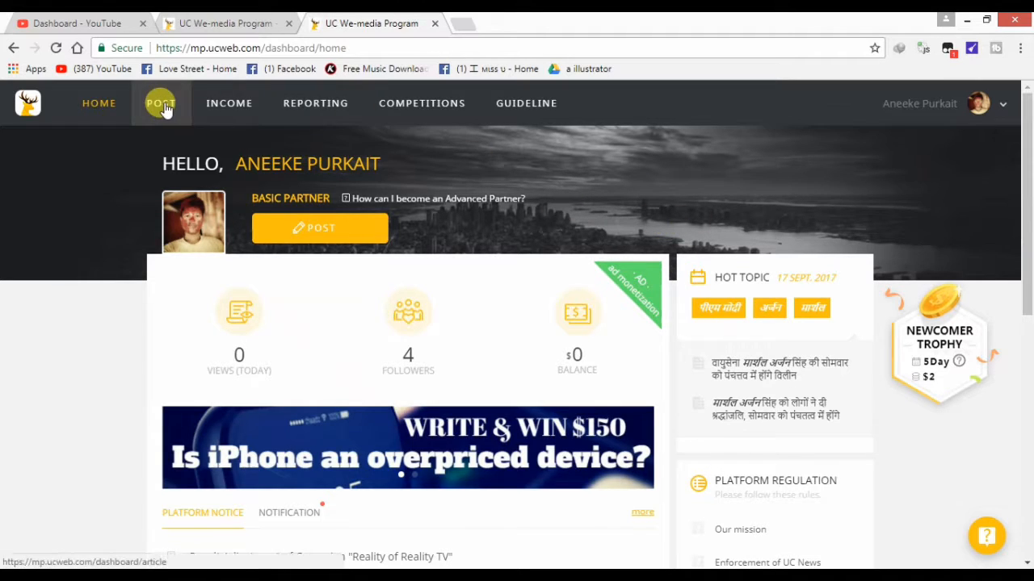
Show the ad monetization page with the Bronze Blogger and 2000-views requirements
{"action": "left_click", "coordinate": [229, 103]}
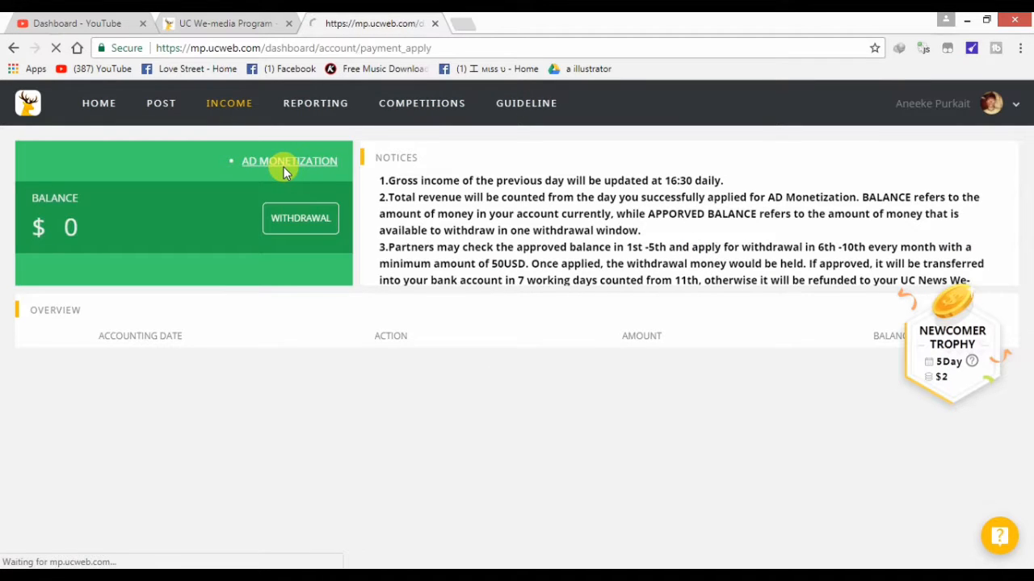
{"action": "left_click", "coordinate": [289, 161]}
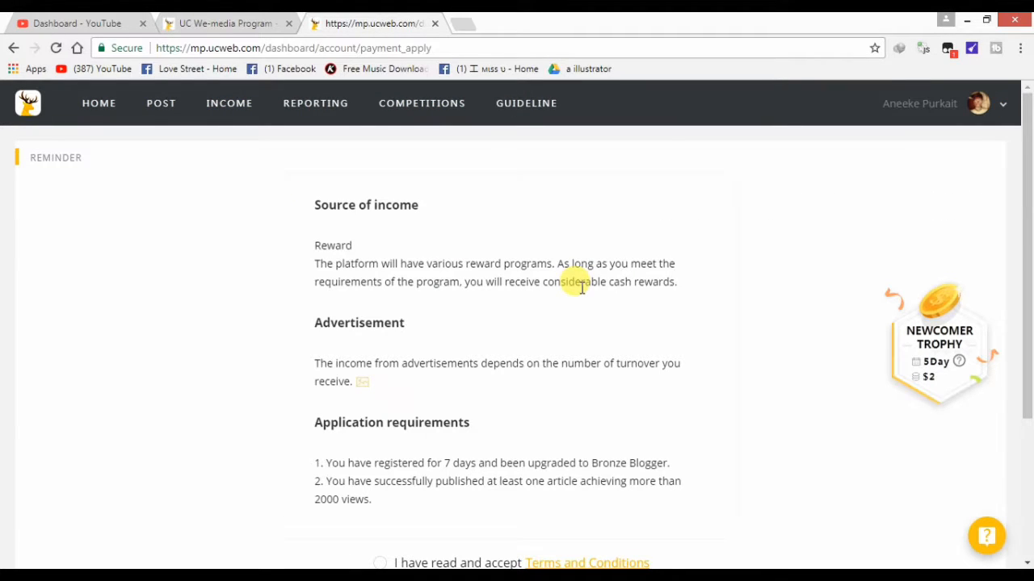
{"action": "scroll", "scroll_direction": "down", "scroll_amount": 3}
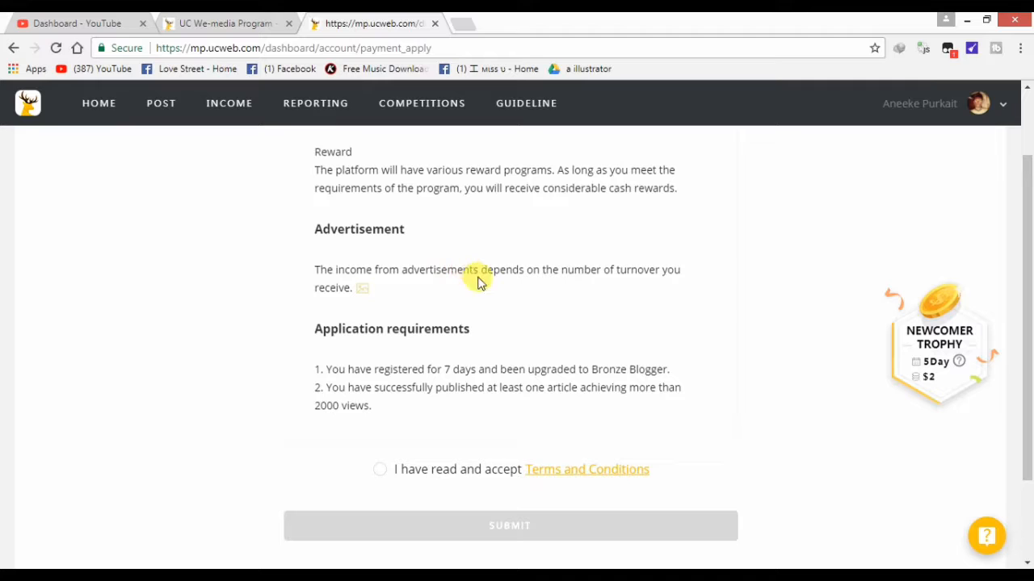
{"action": "mouse_move", "coordinate": [539, 291]}
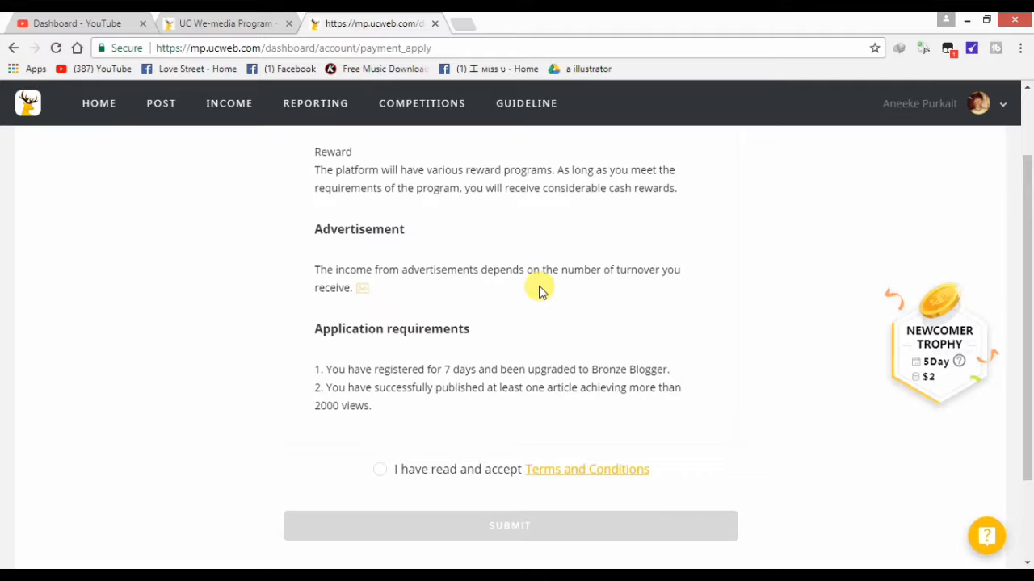
{"action": "mouse_move", "coordinate": [445, 322]}
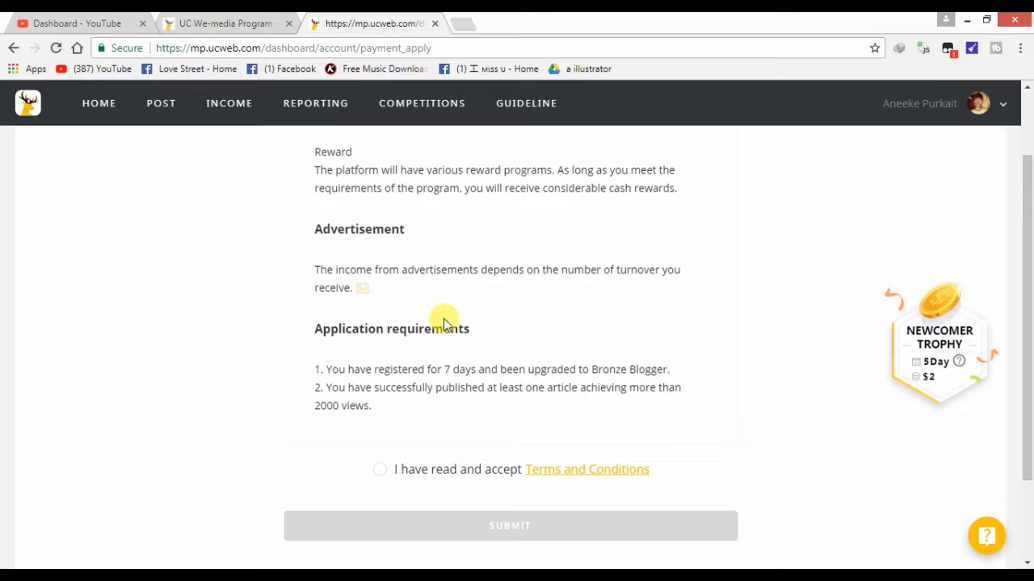
{"action": "mouse_move", "coordinate": [379, 371]}
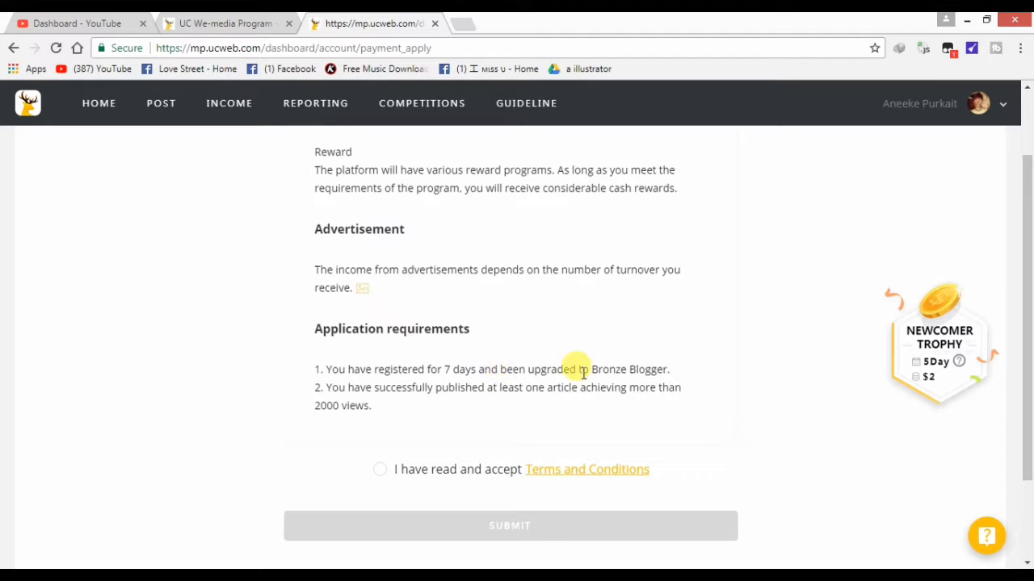
{"action": "mouse_move", "coordinate": [659, 370]}
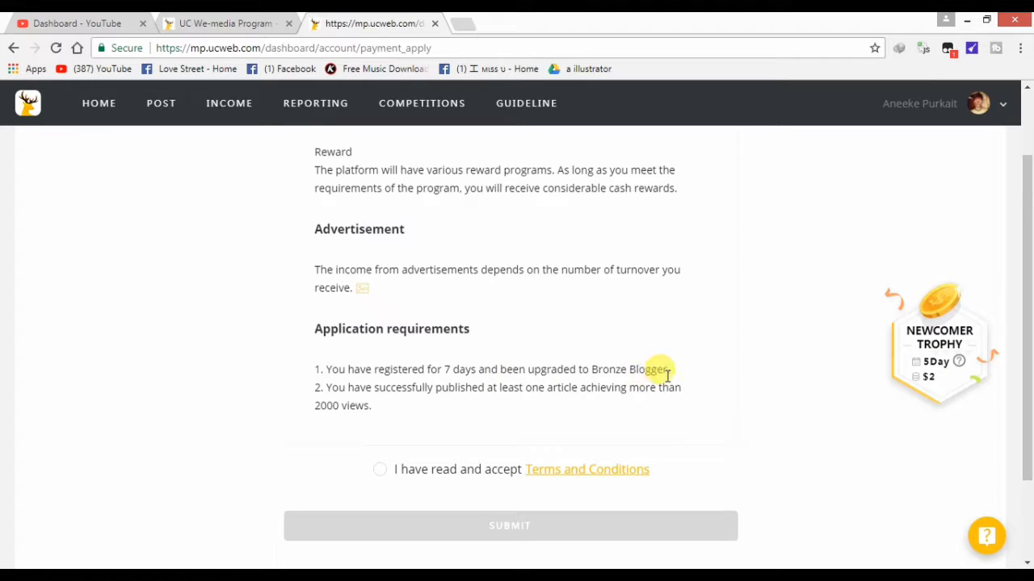
{"action": "mouse_move", "coordinate": [507, 403]}
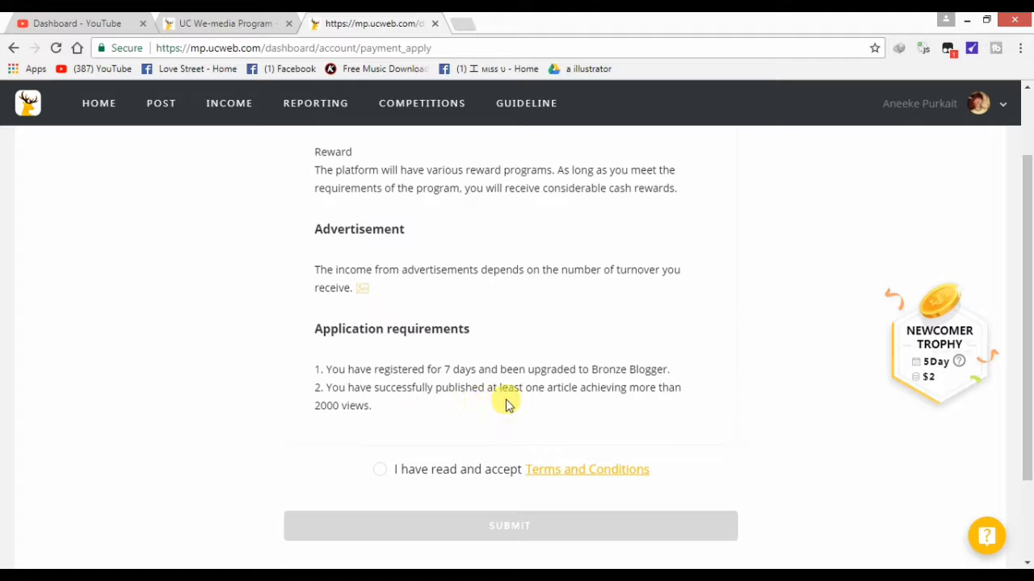
{"action": "mouse_move", "coordinate": [653, 402]}
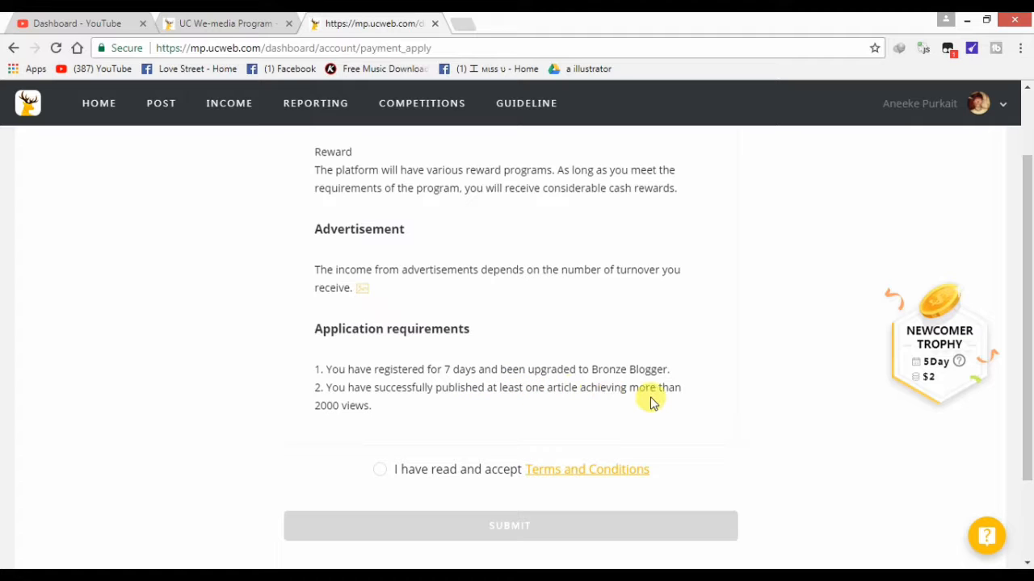
{"action": "mouse_move", "coordinate": [386, 402]}
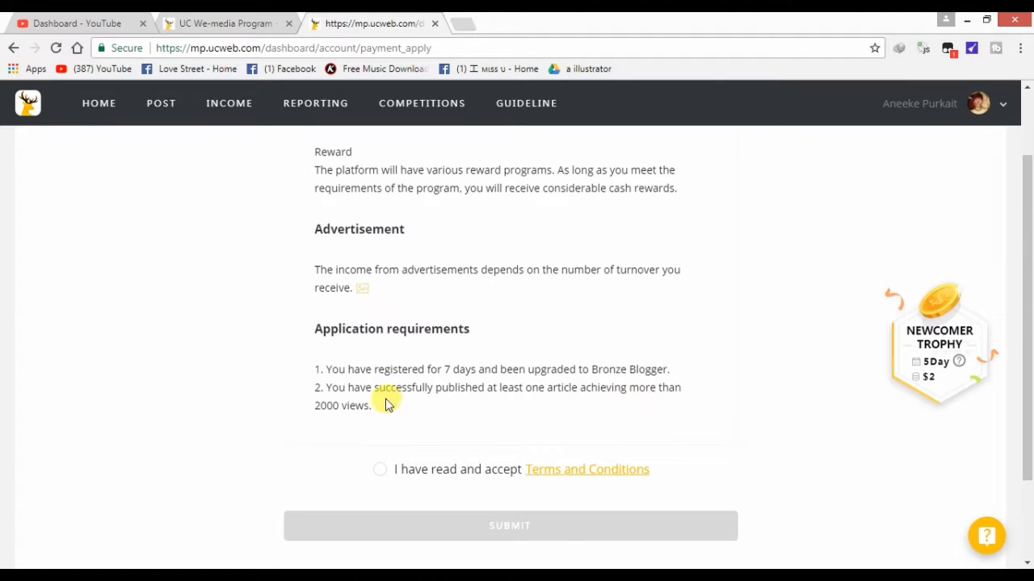
{"action": "mouse_move", "coordinate": [549, 426]}
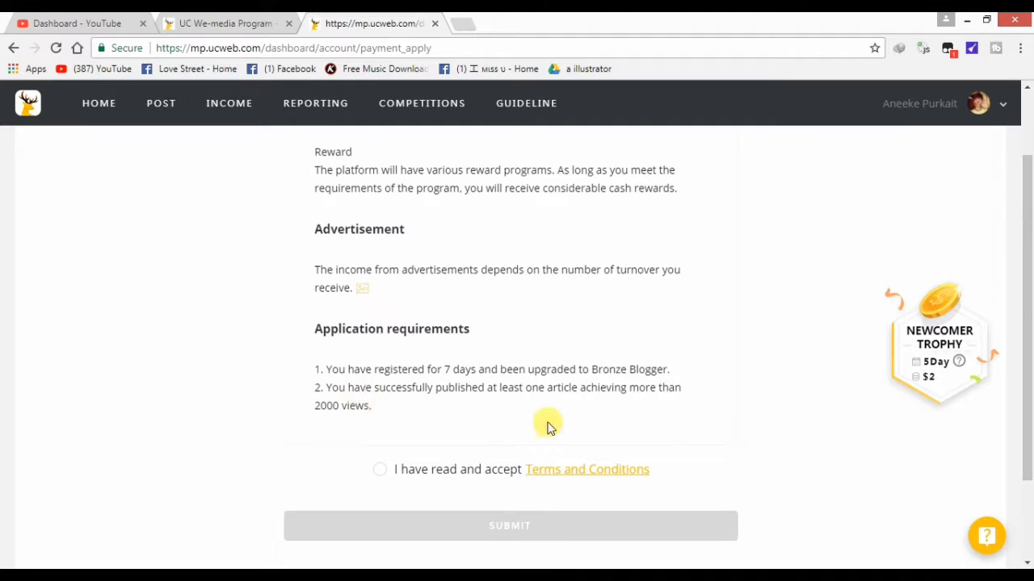
{"action": "mouse_move", "coordinate": [507, 411]}
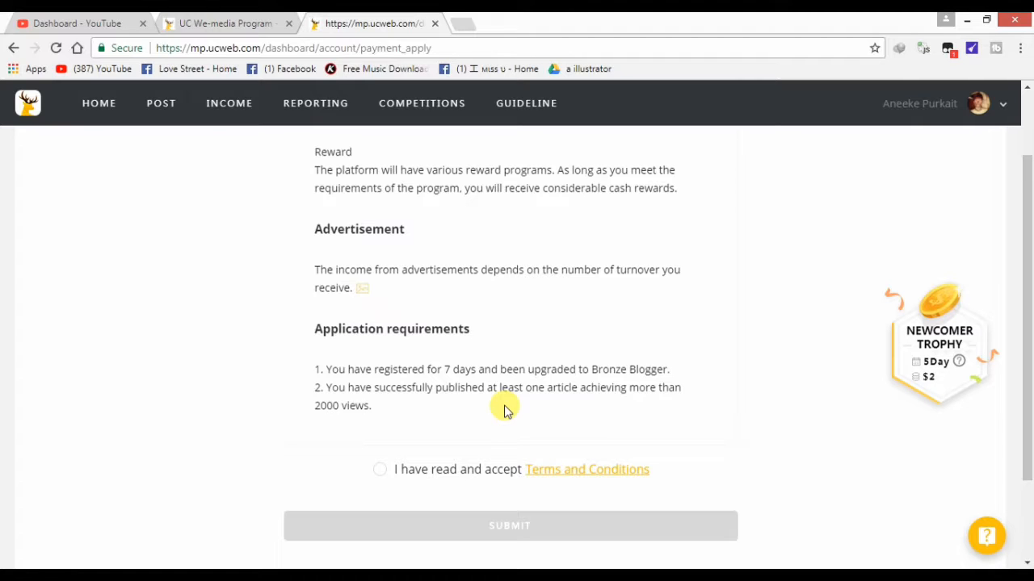
{"action": "mouse_move", "coordinate": [497, 410]}
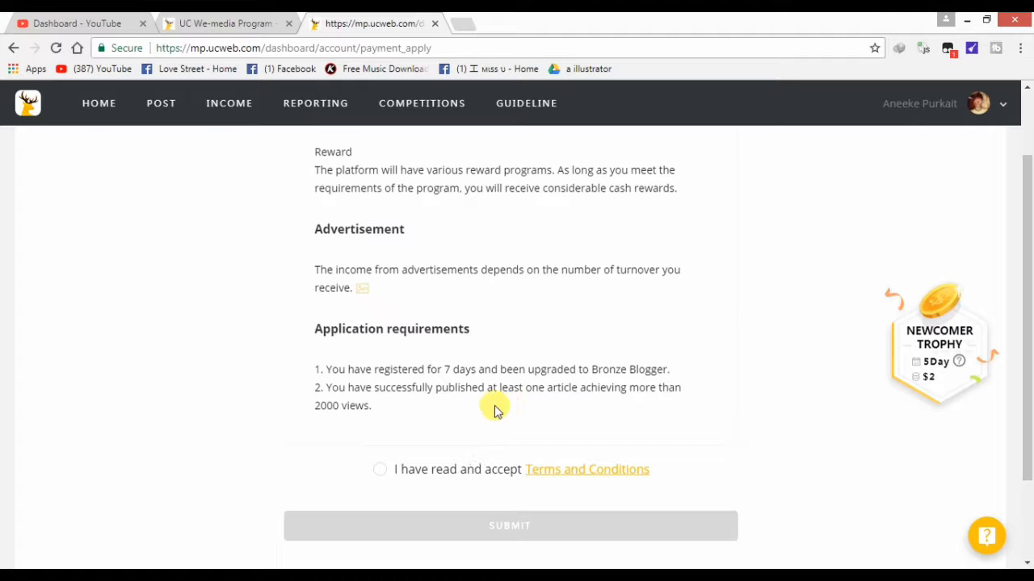
{"action": "mouse_move", "coordinate": [323, 365]}
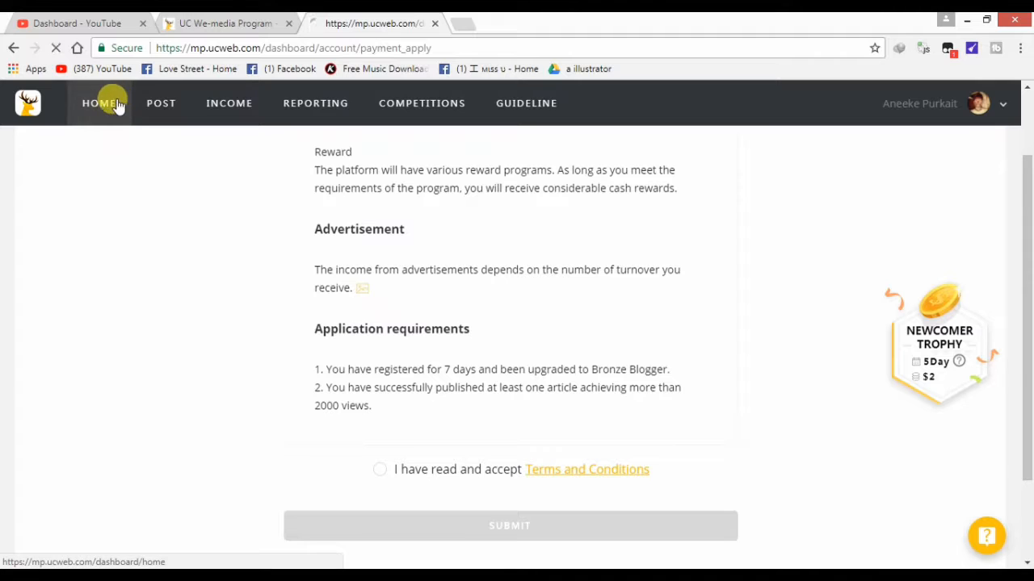
Return to the home dashboard, browse its notices, and reveal the account and sign-out options
{"action": "left_click", "coordinate": [98, 103]}
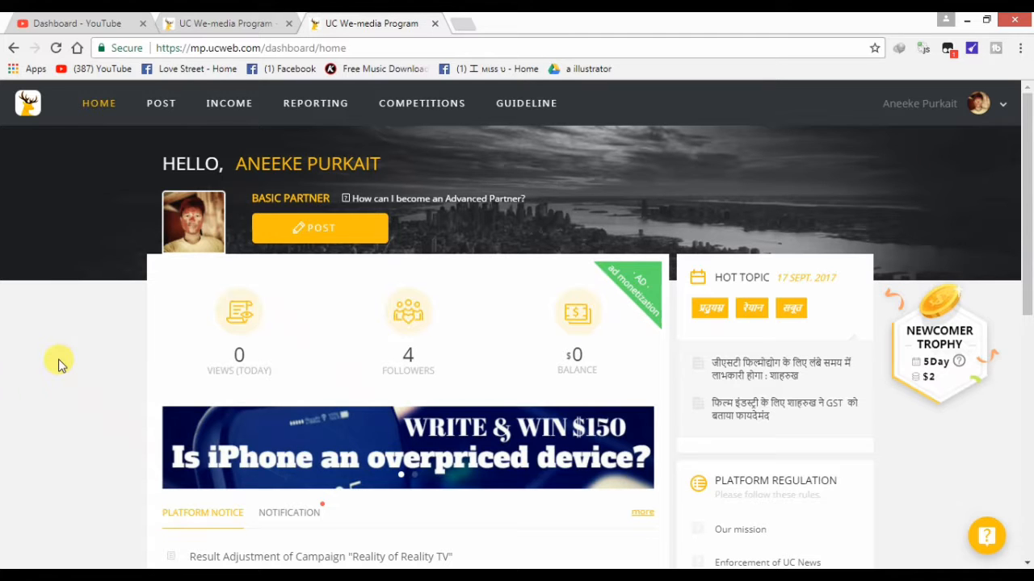
{"action": "scroll", "scroll_direction": "down", "scroll_amount": 3}
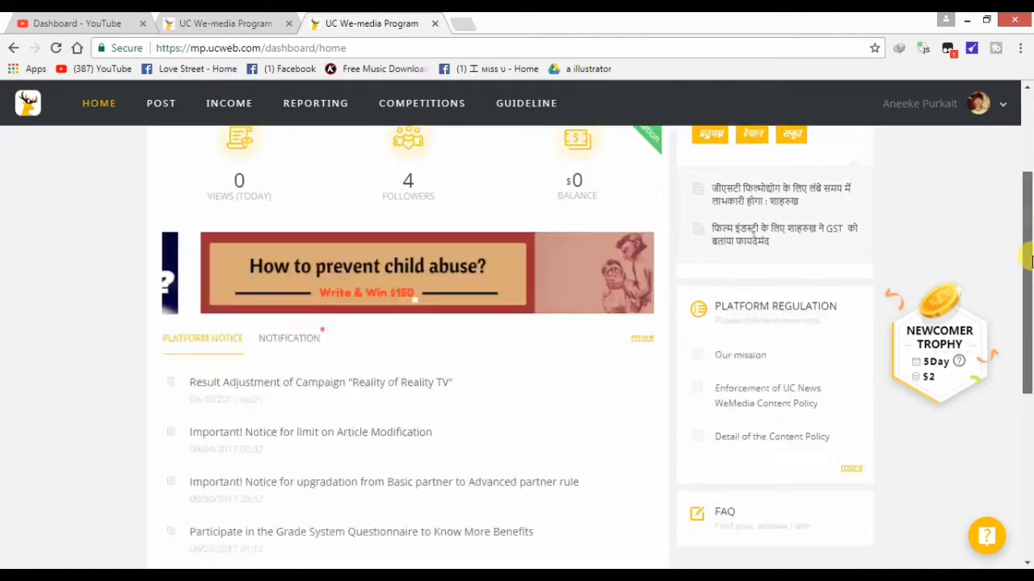
{"action": "scroll", "scroll_direction": "up", "scroll_amount": 3}
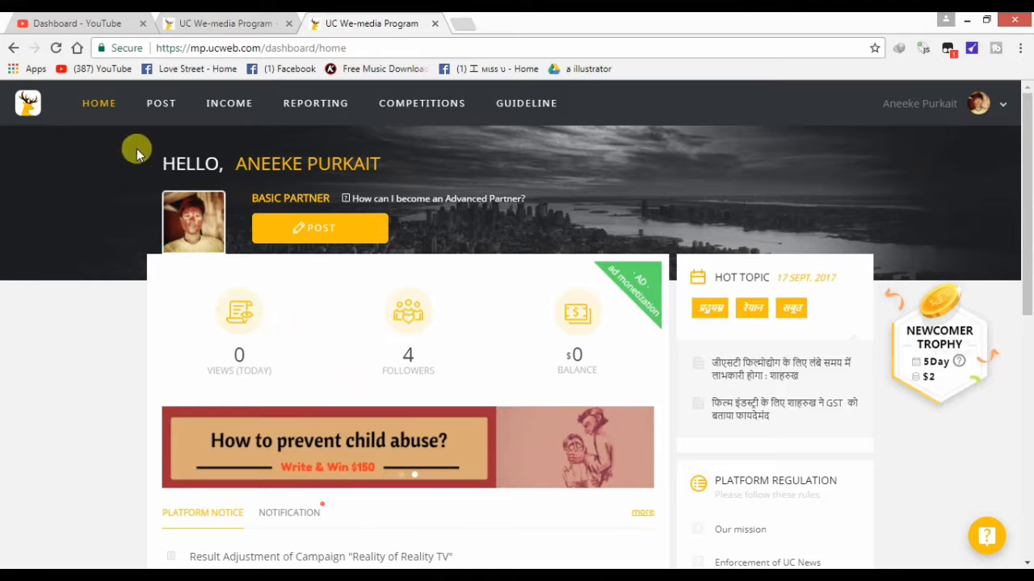
{"action": "scroll", "scroll_direction": "down", "scroll_amount": 3}
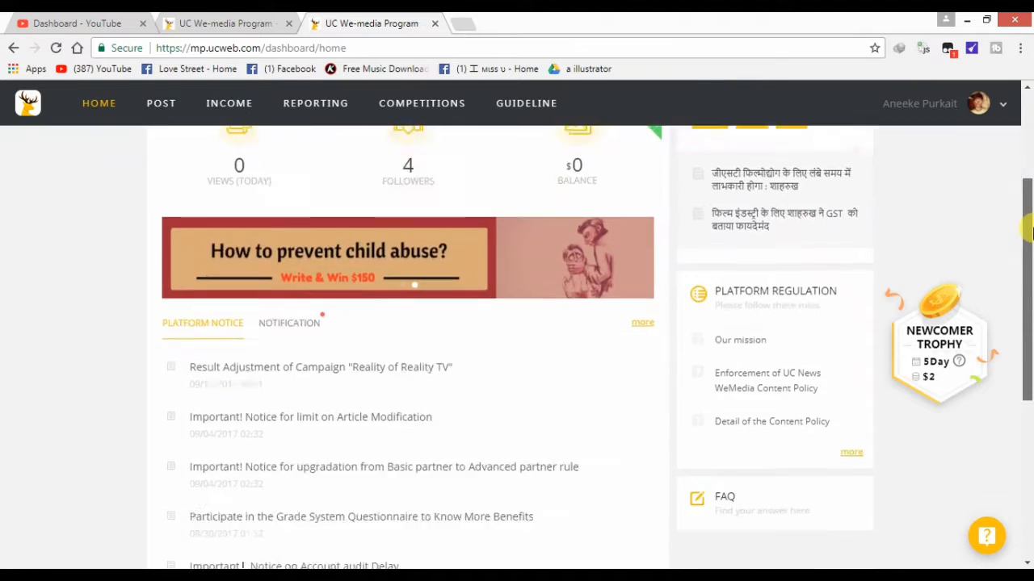
{"action": "scroll", "scroll_direction": "up", "scroll_amount": 3}
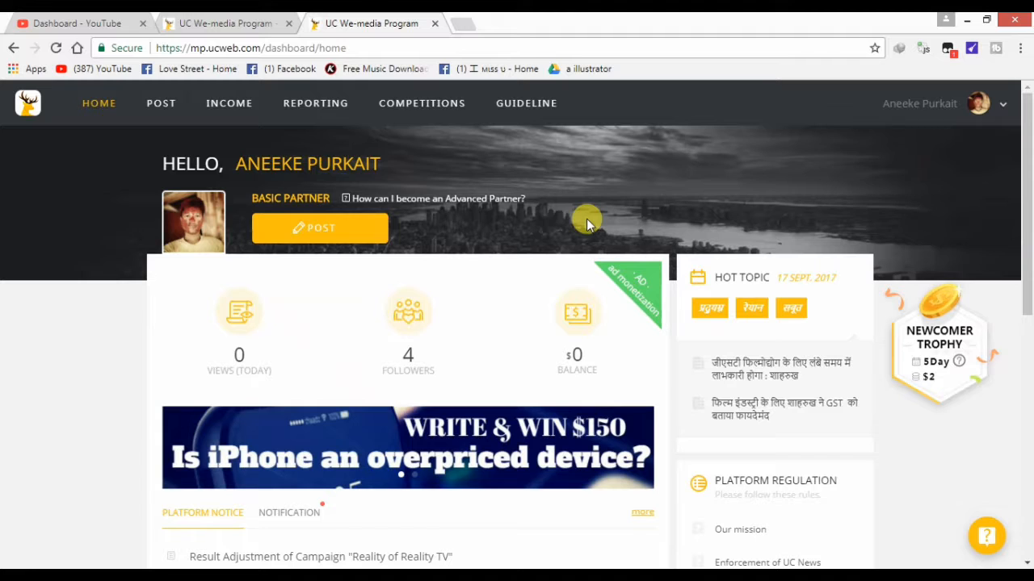
{"action": "mouse_move", "coordinate": [691, 223]}
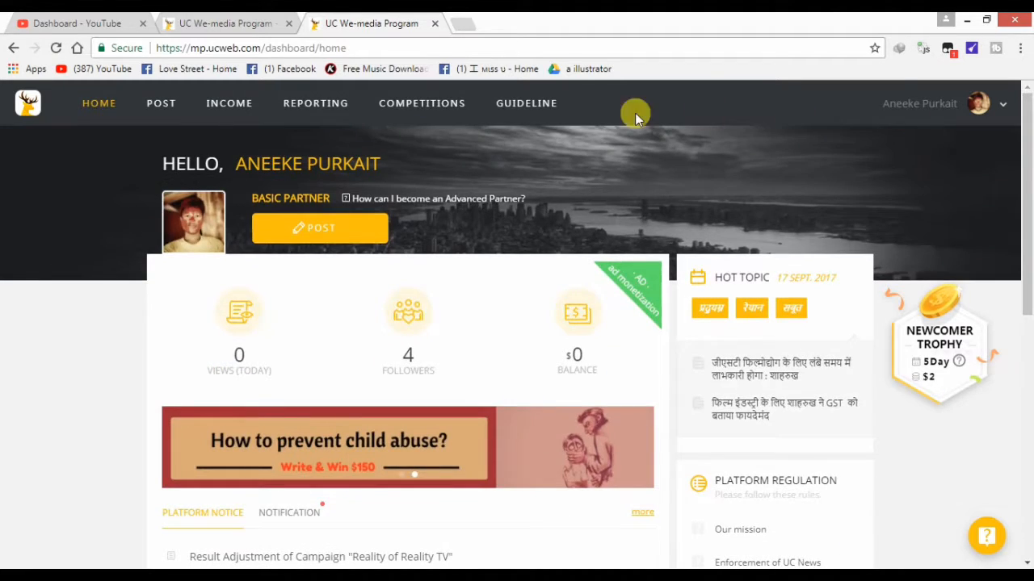
{"action": "mouse_move", "coordinate": [887, 120]}
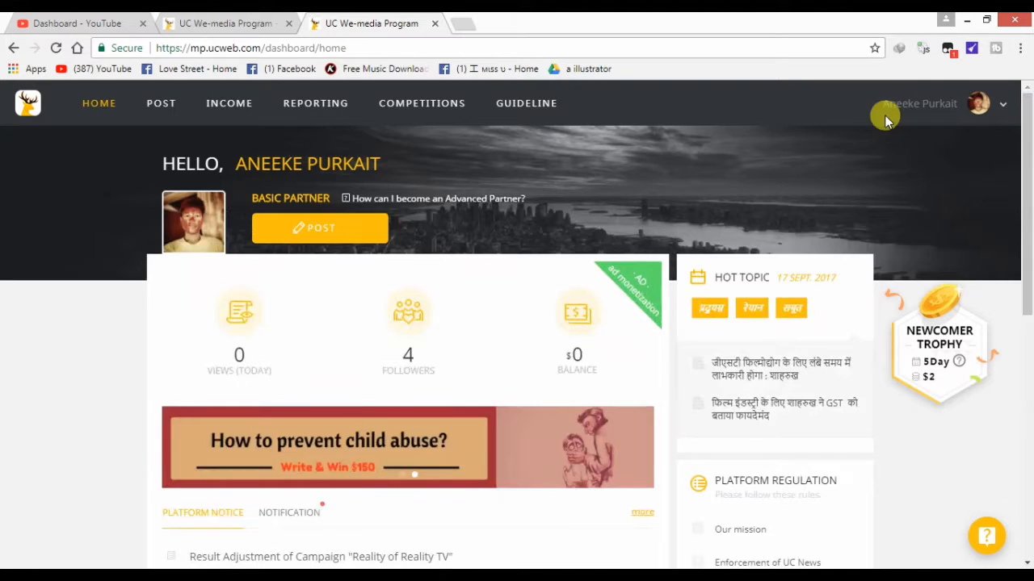
{"action": "left_click", "coordinate": [1007, 103]}
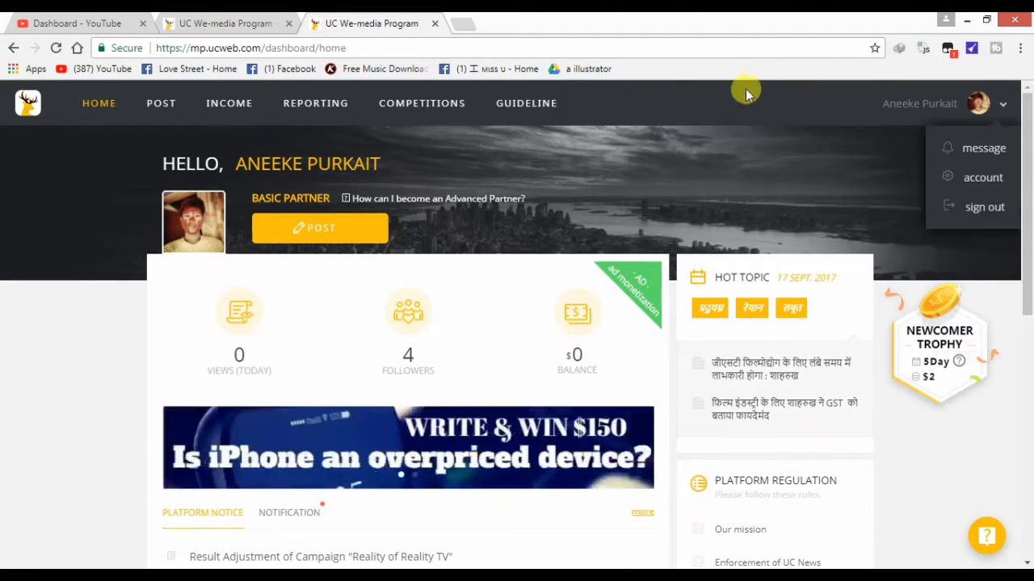
{"action": "mouse_move", "coordinate": [821, 142]}
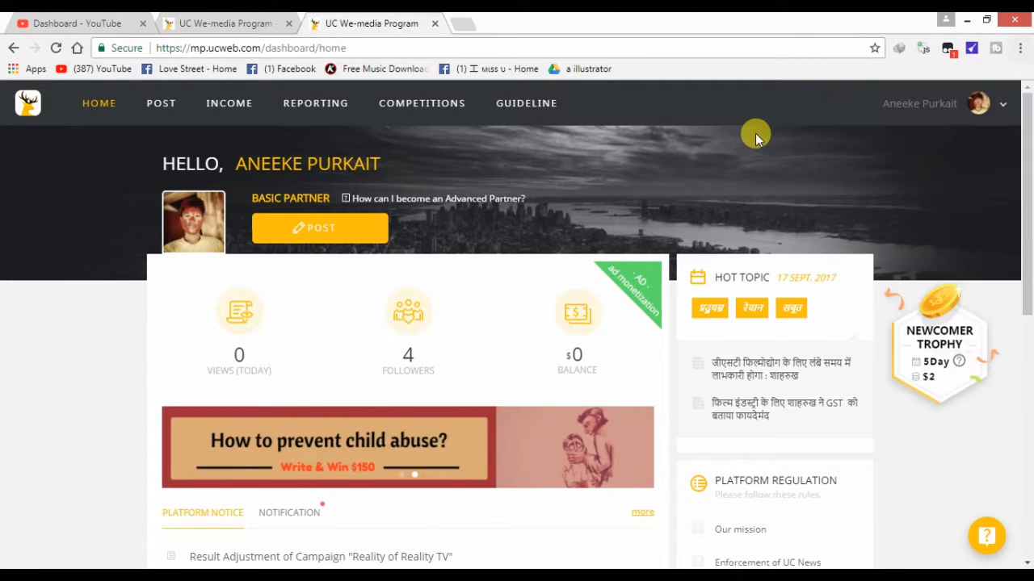
{"action": "mouse_move", "coordinate": [622, 149]}
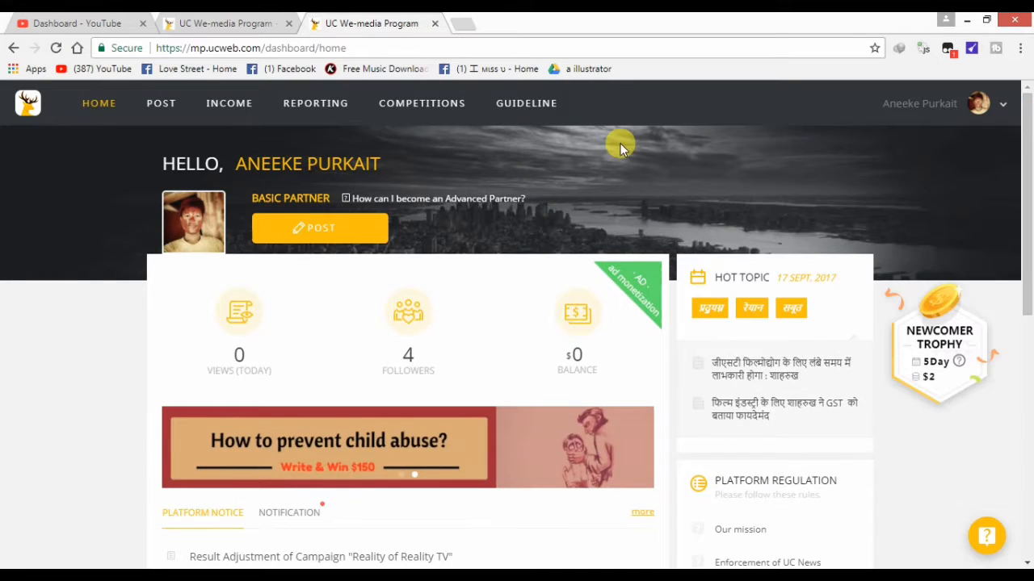